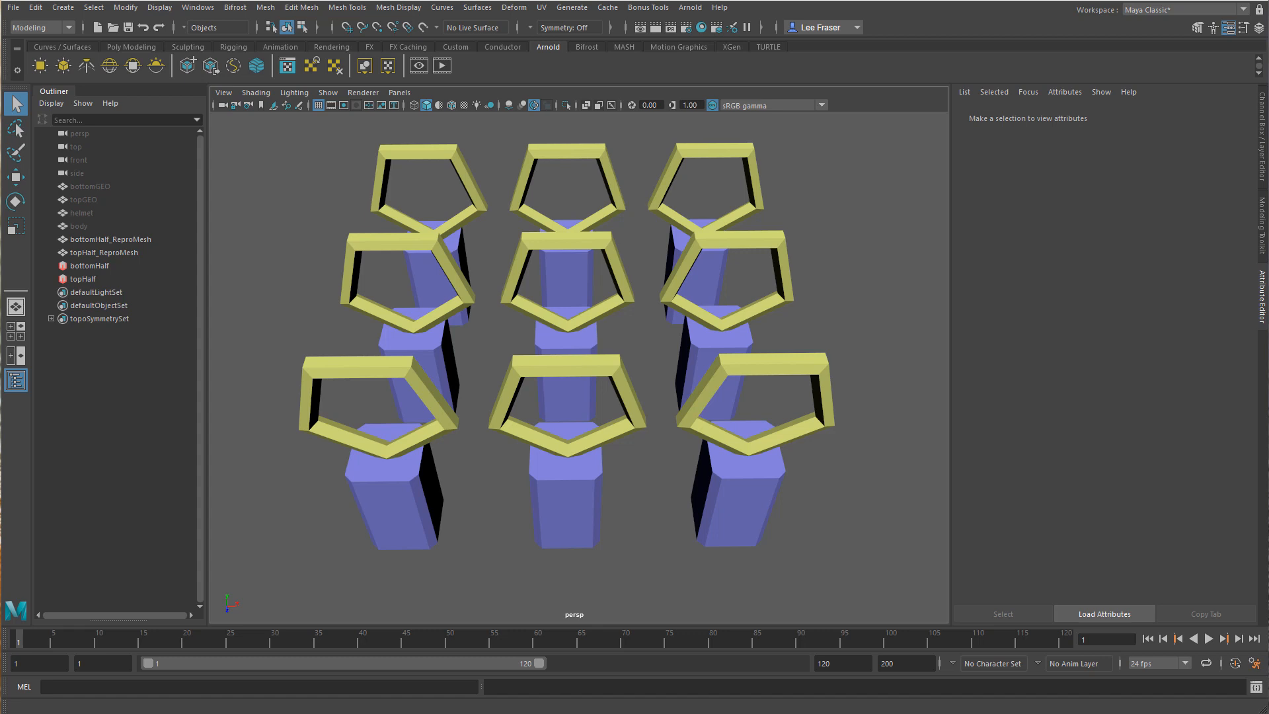
Select the bottomHalf MASH network in the Outliner to show its Waiter settings.
left_click(90, 266)
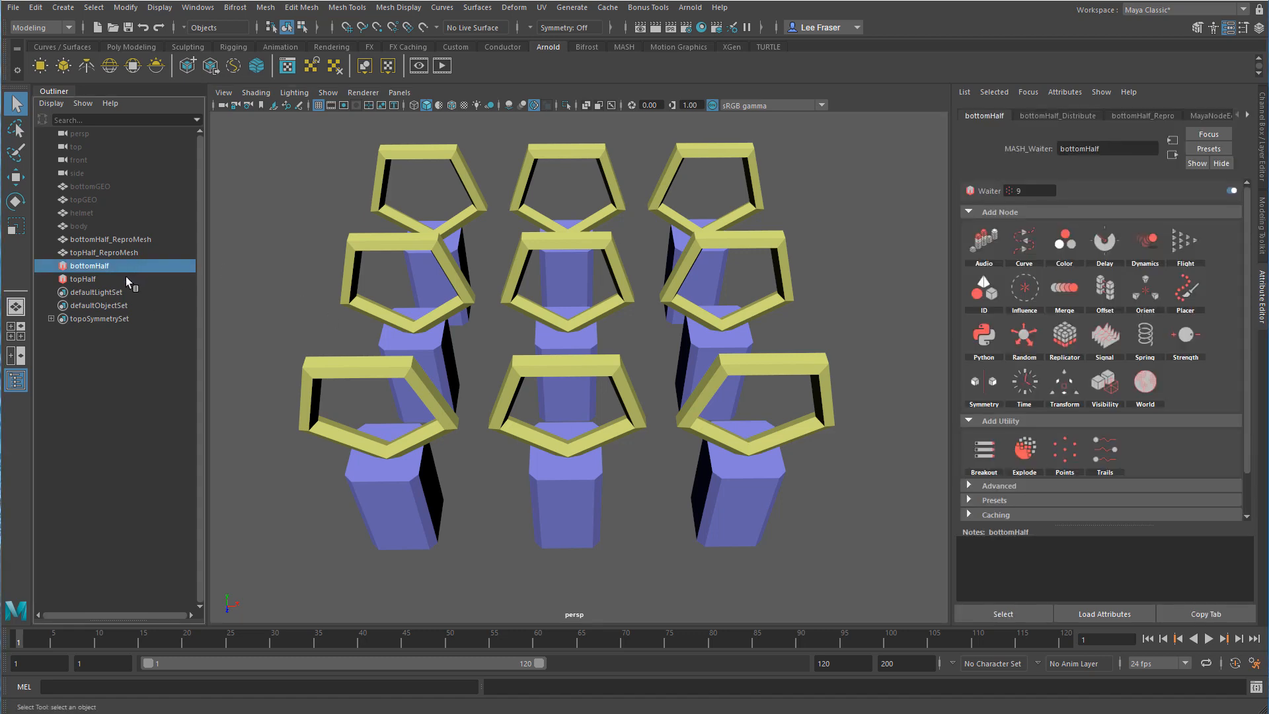
mouse_move(107, 278)
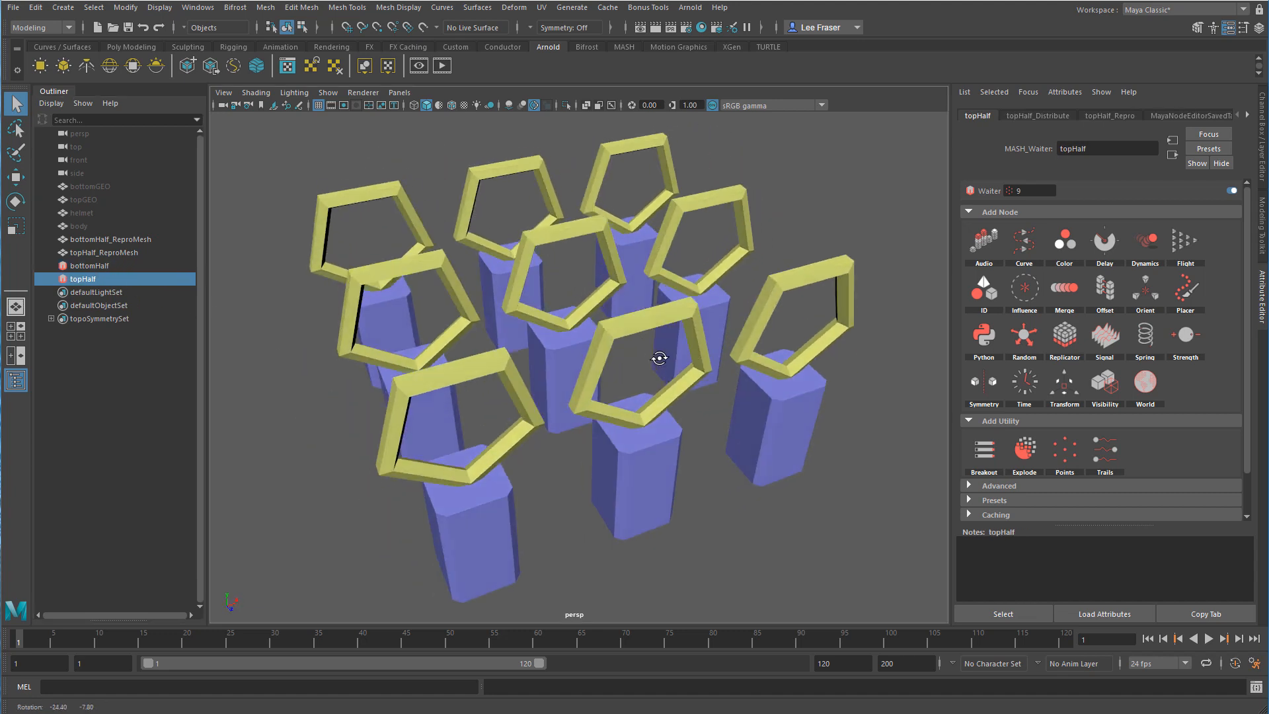
Compare bottomHalf_Distribute and topHalf_Distribute: grid distribution, 5.0 spacing, 3×1×3 grid.
left_click(90, 266)
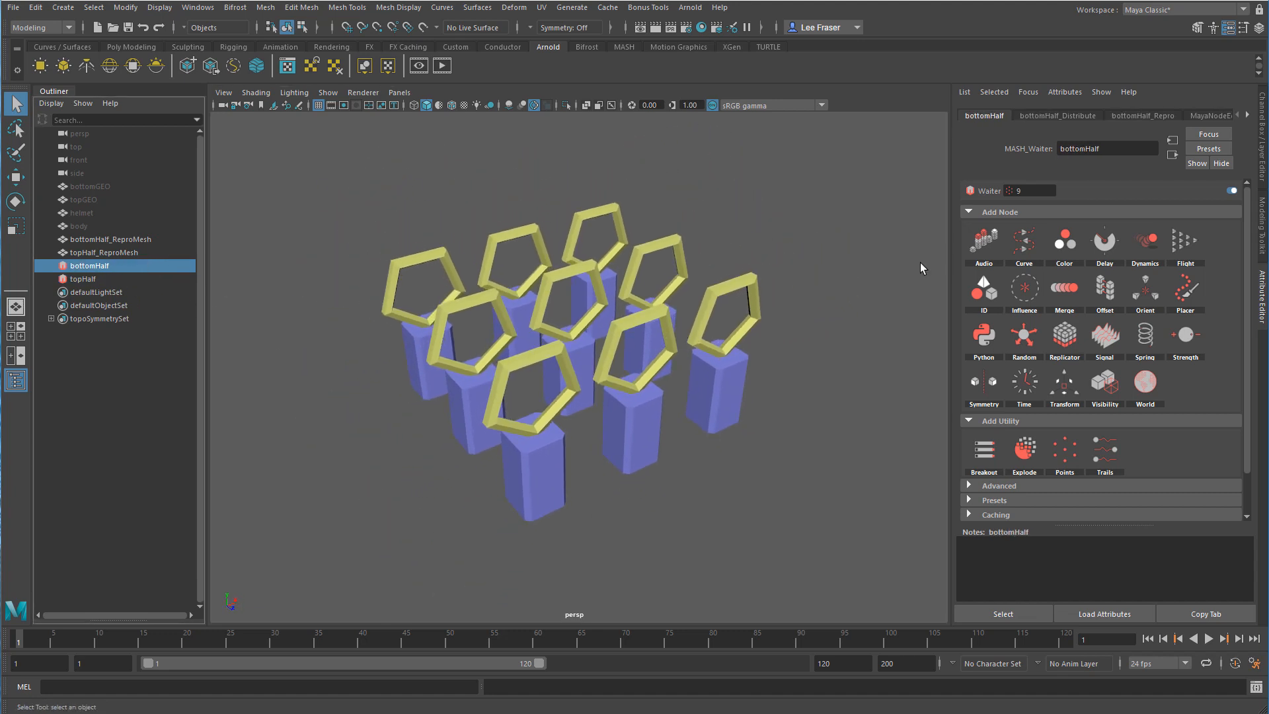
left_click(1057, 115)
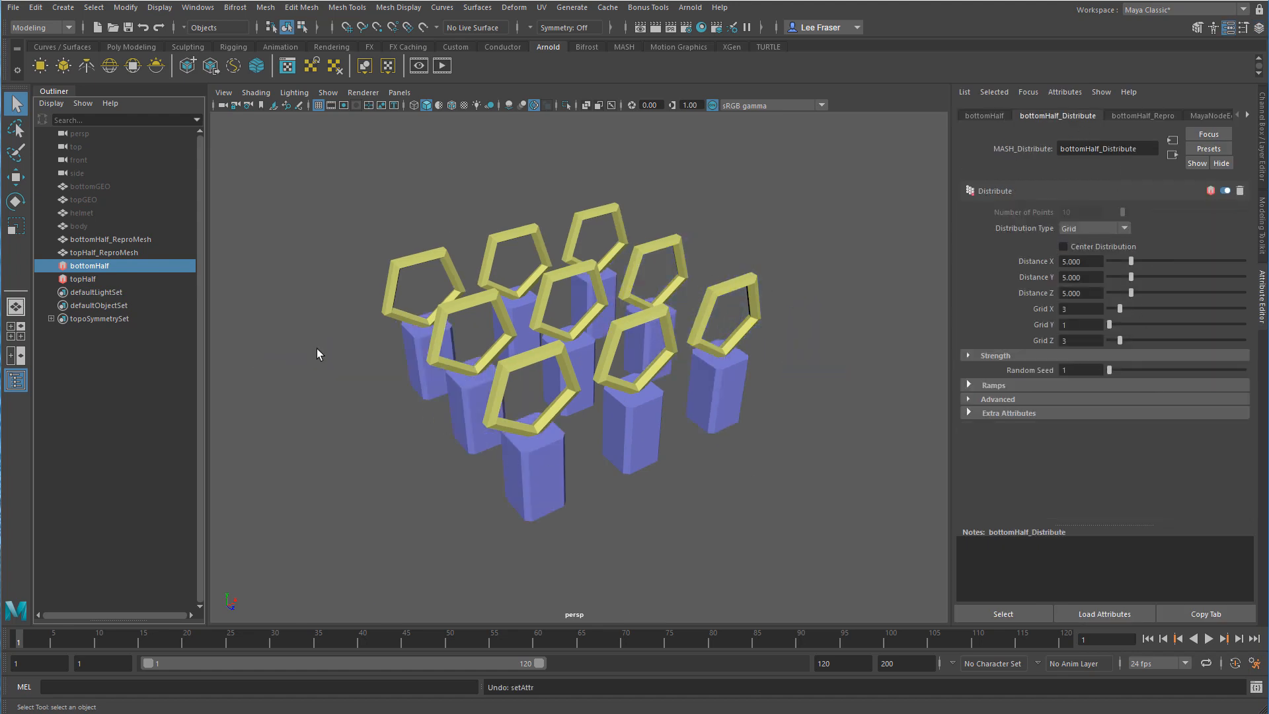
left_click(84, 278)
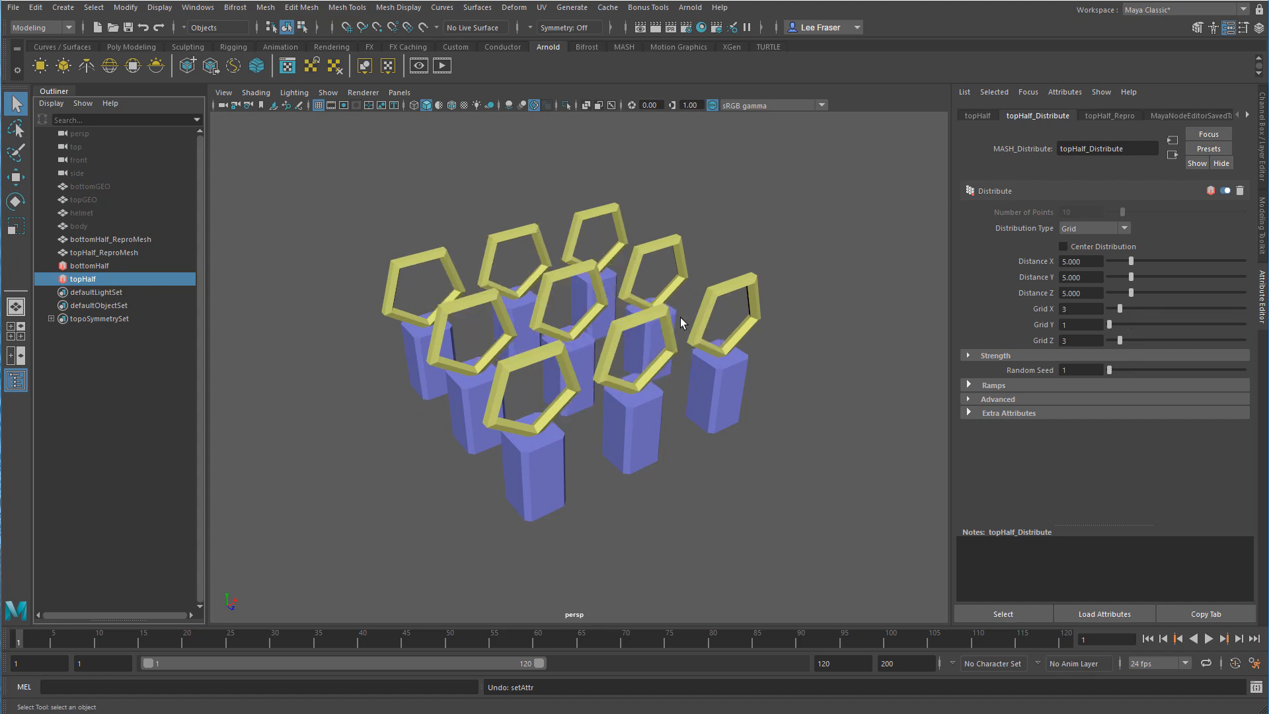
mouse_move(506, 309)
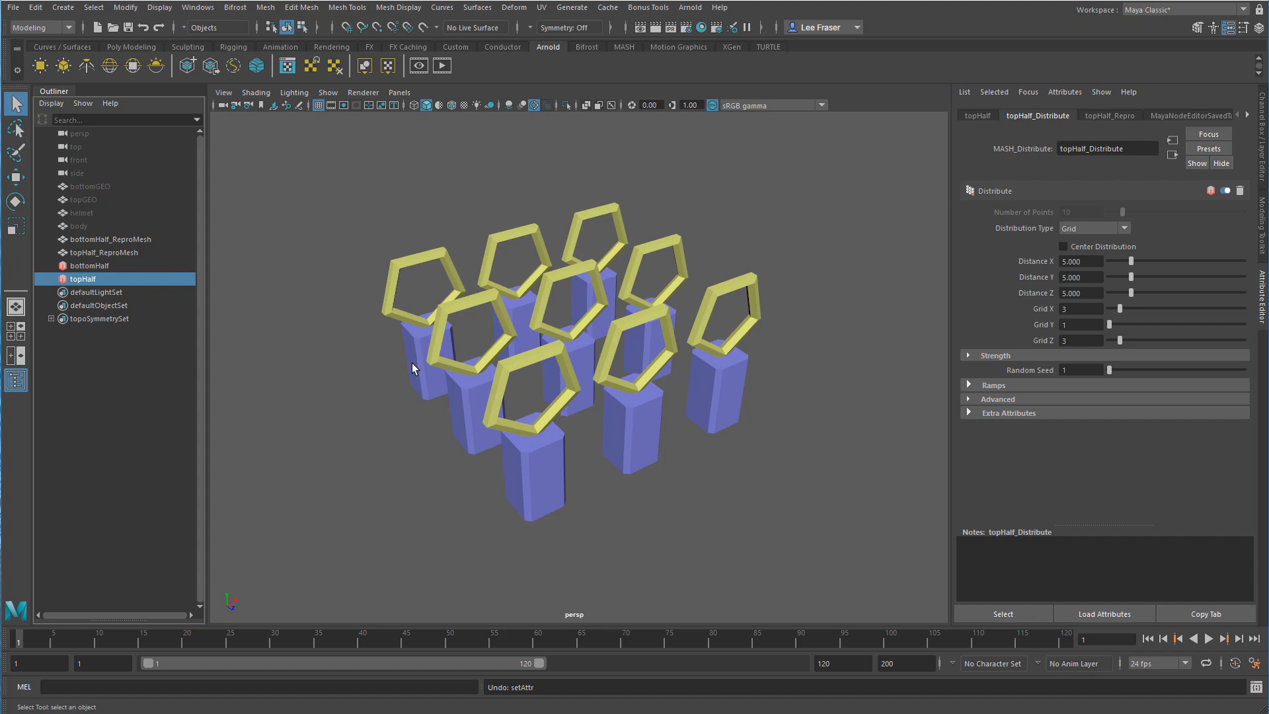
mouse_move(621, 415)
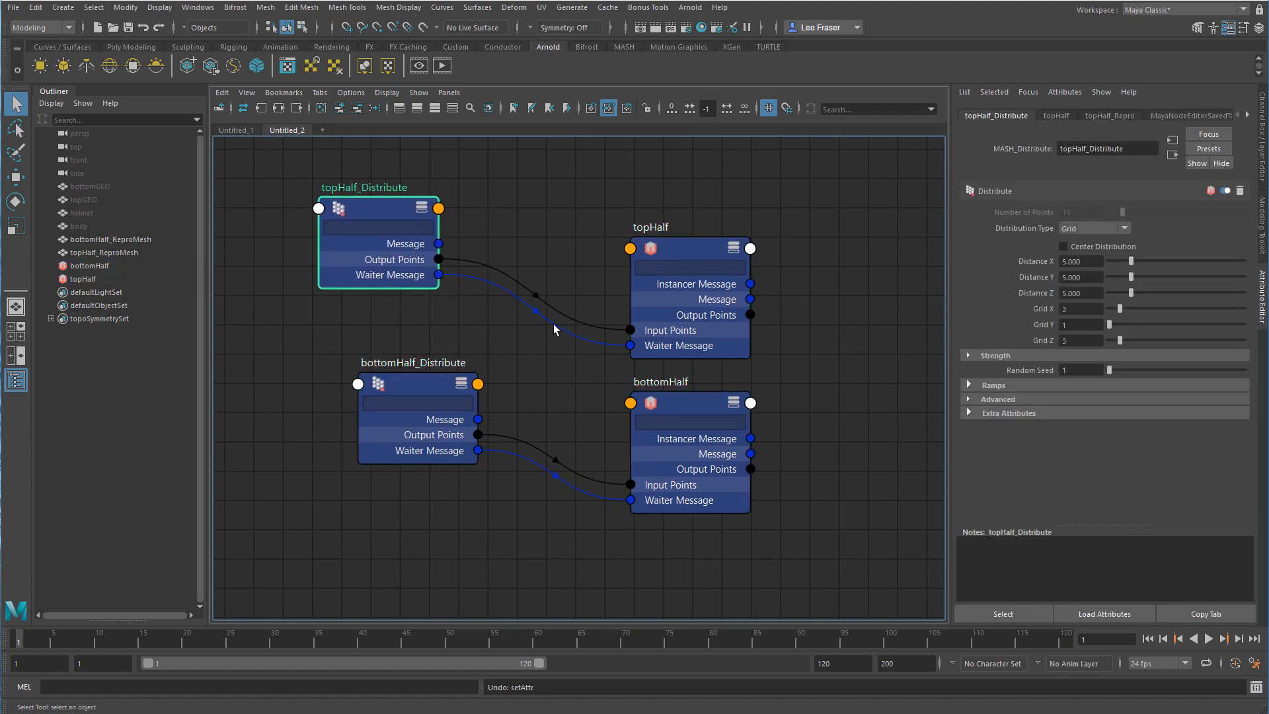
Select the topHalf node in the Node Editor to receive bottomHalf_Distribute's outputs.
left_click(689, 248)
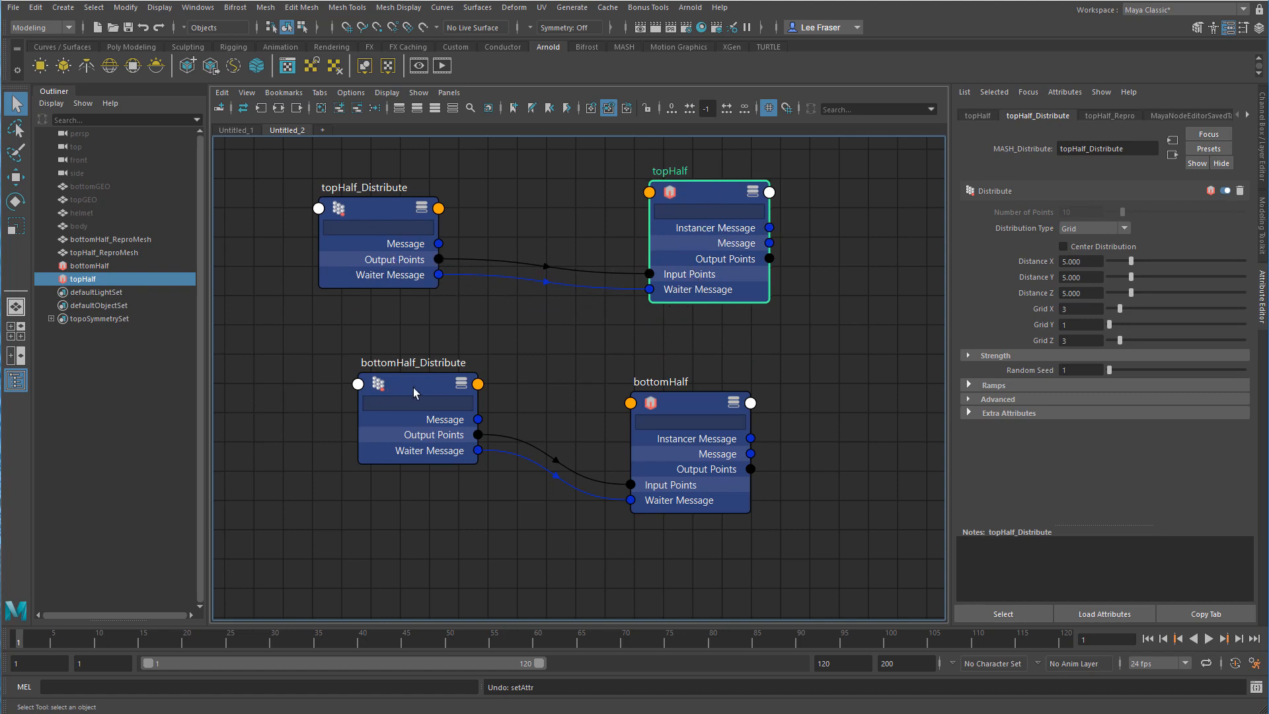
mouse_move(426, 338)
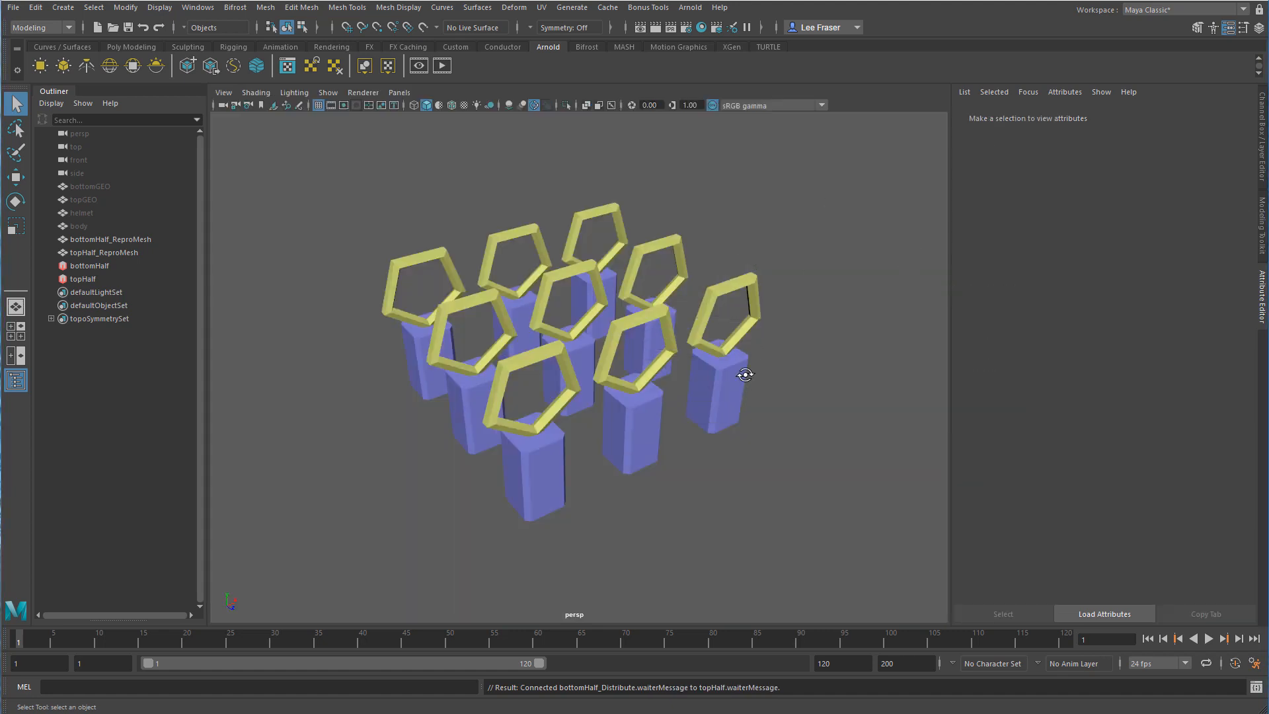
Test bottomHalf's shared grid, then reset its Distribute distance to 5.000.
left_click(86, 265)
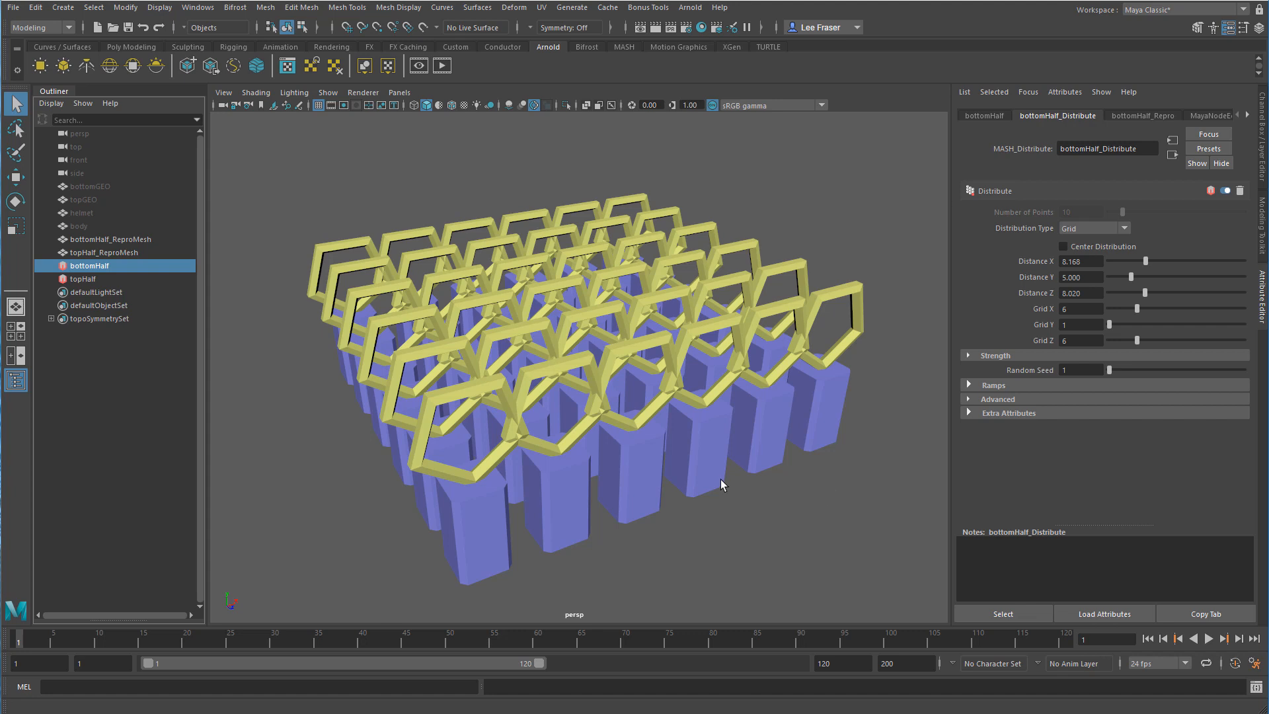
mouse_move(489, 630)
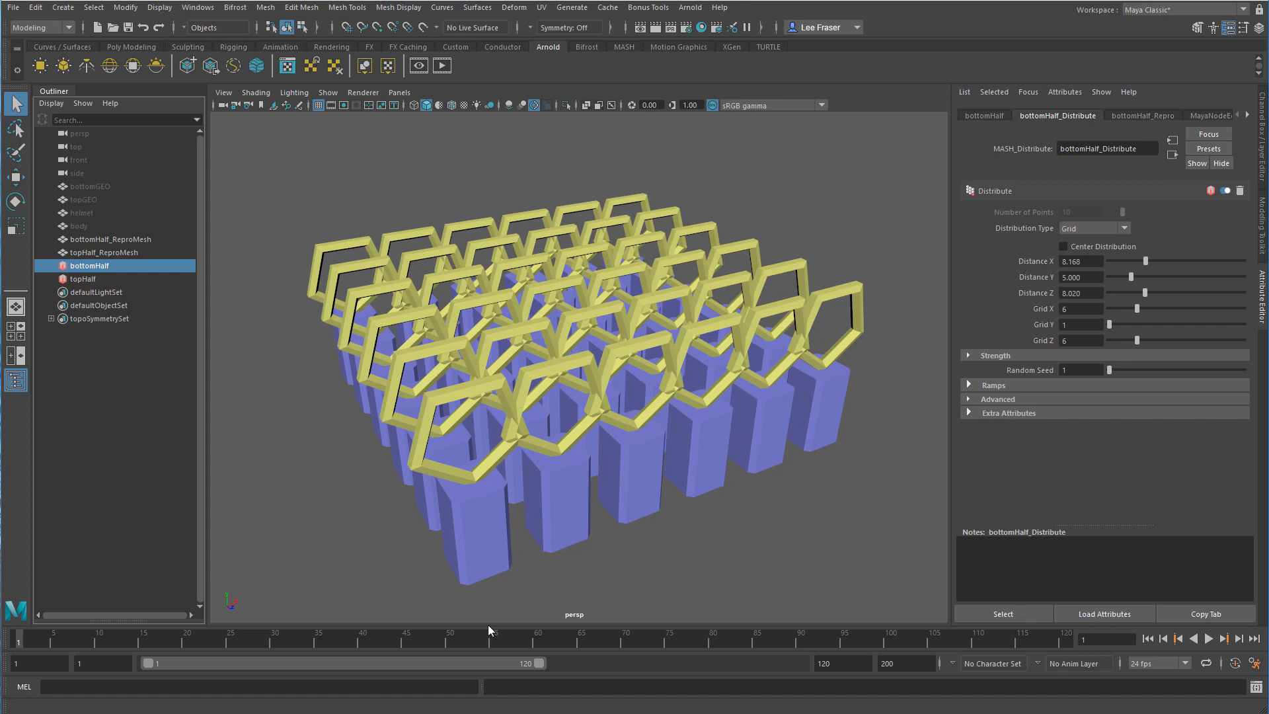
mouse_move(491, 503)
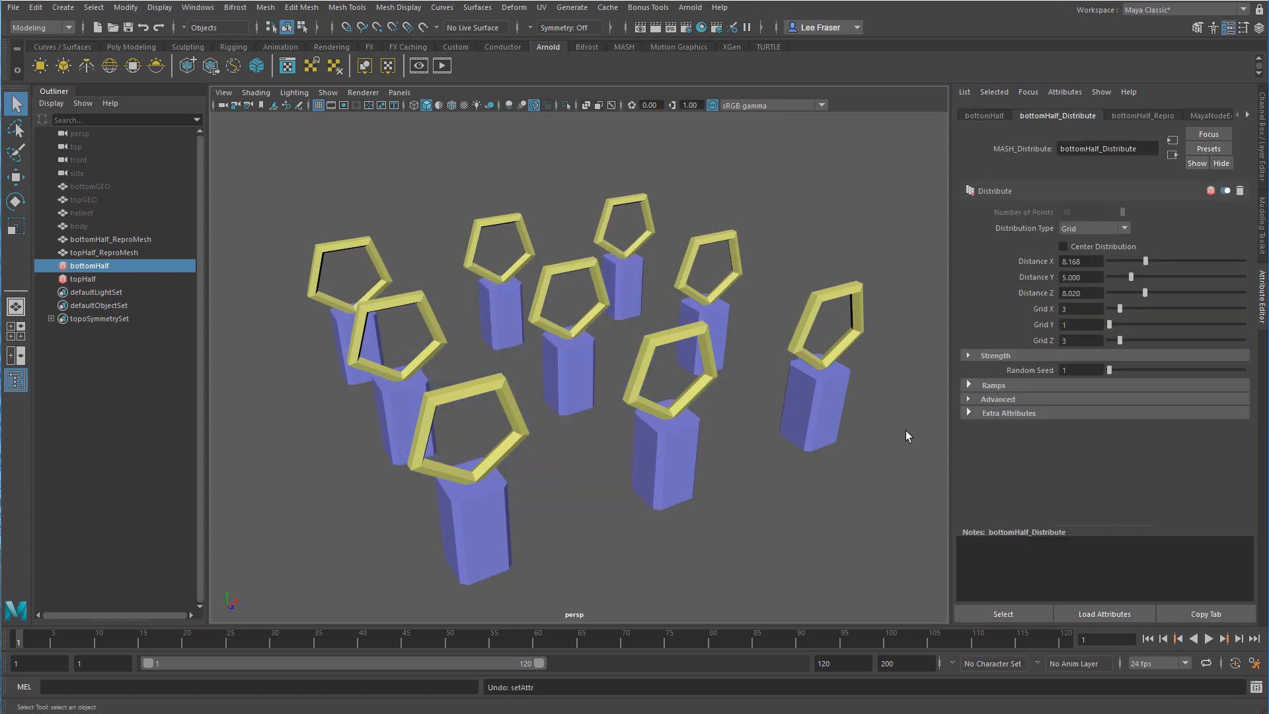
type("5.000")
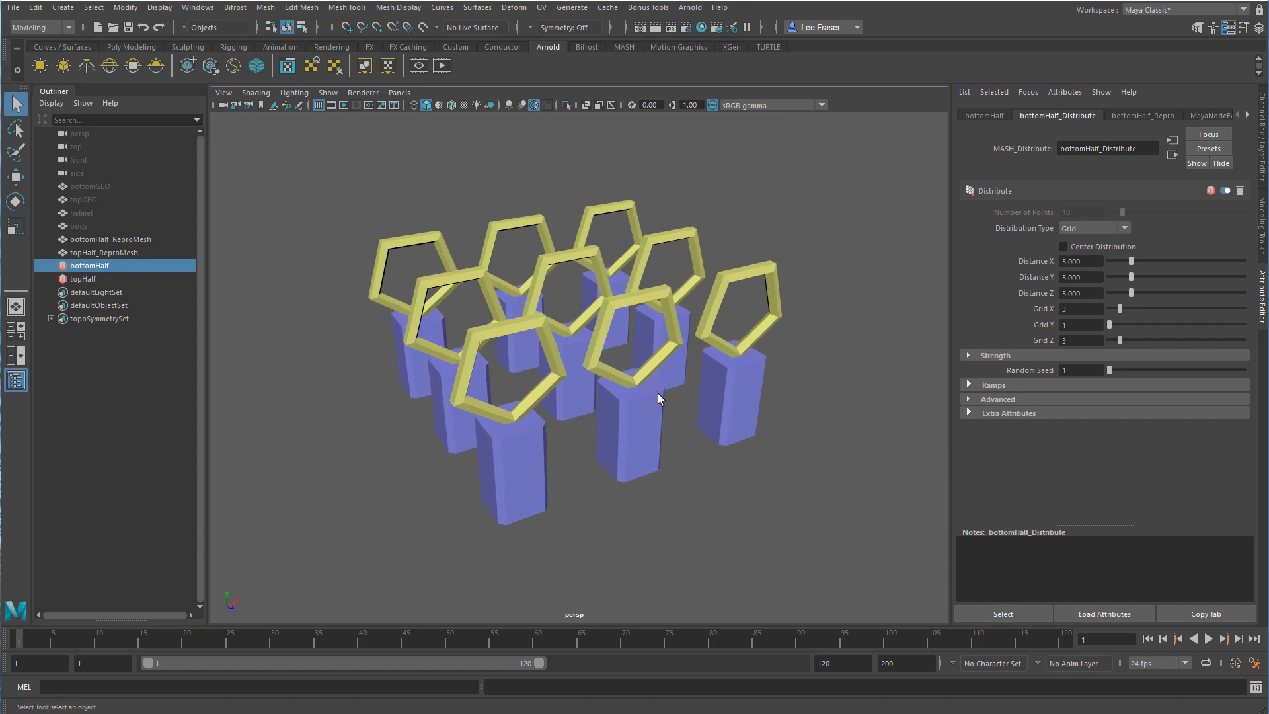
mouse_move(473, 386)
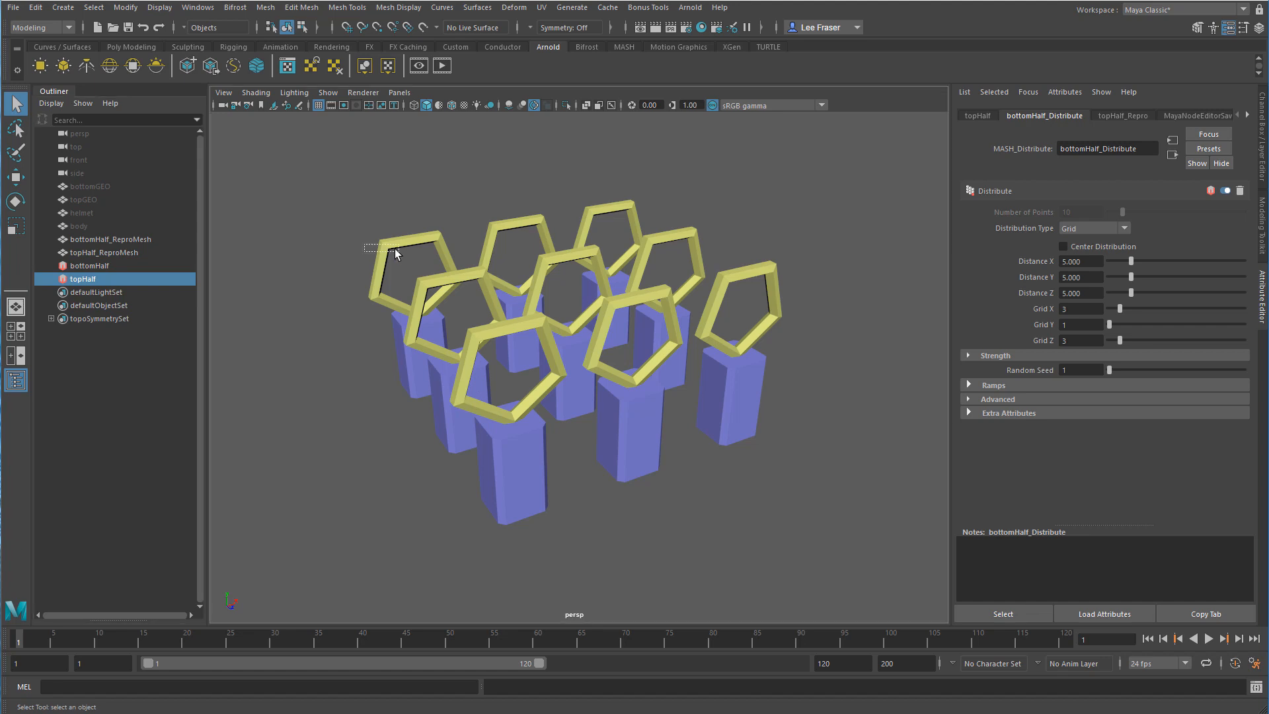
Inspect the yellow ring mesh, then select bottomHalf to replace bottomGEO with 'body'.
left_click(104, 252)
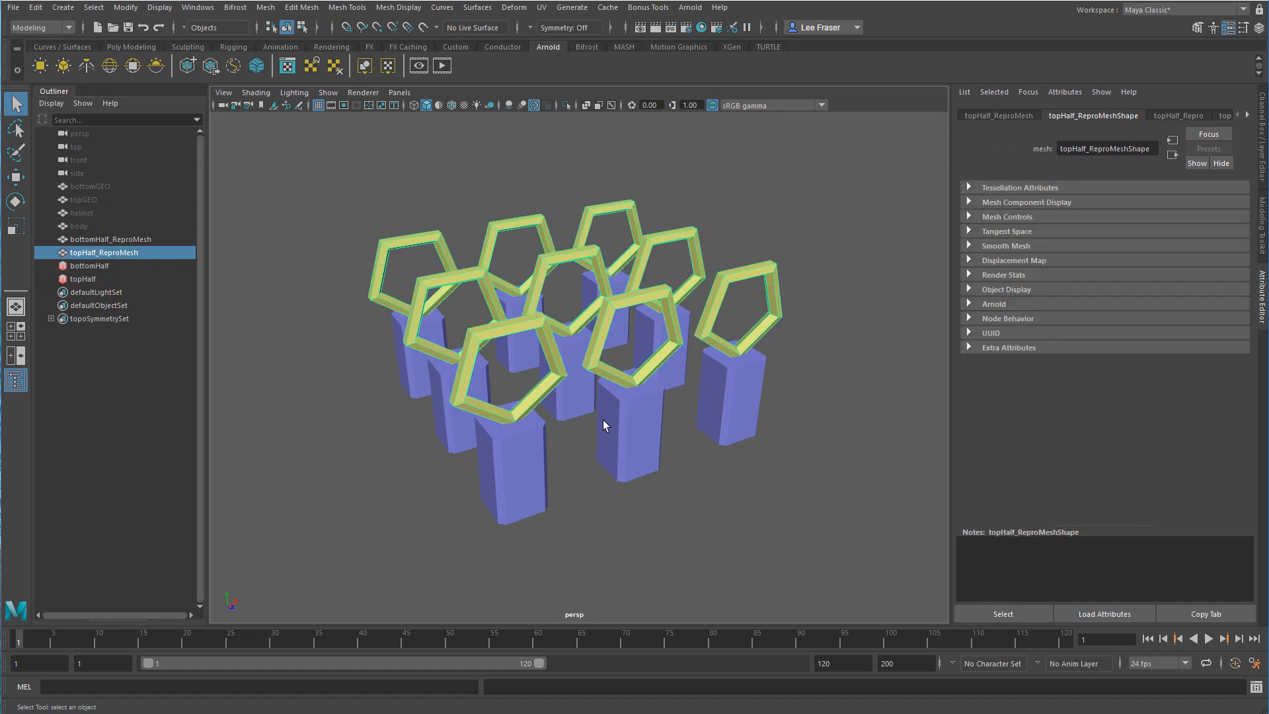
mouse_move(573, 421)
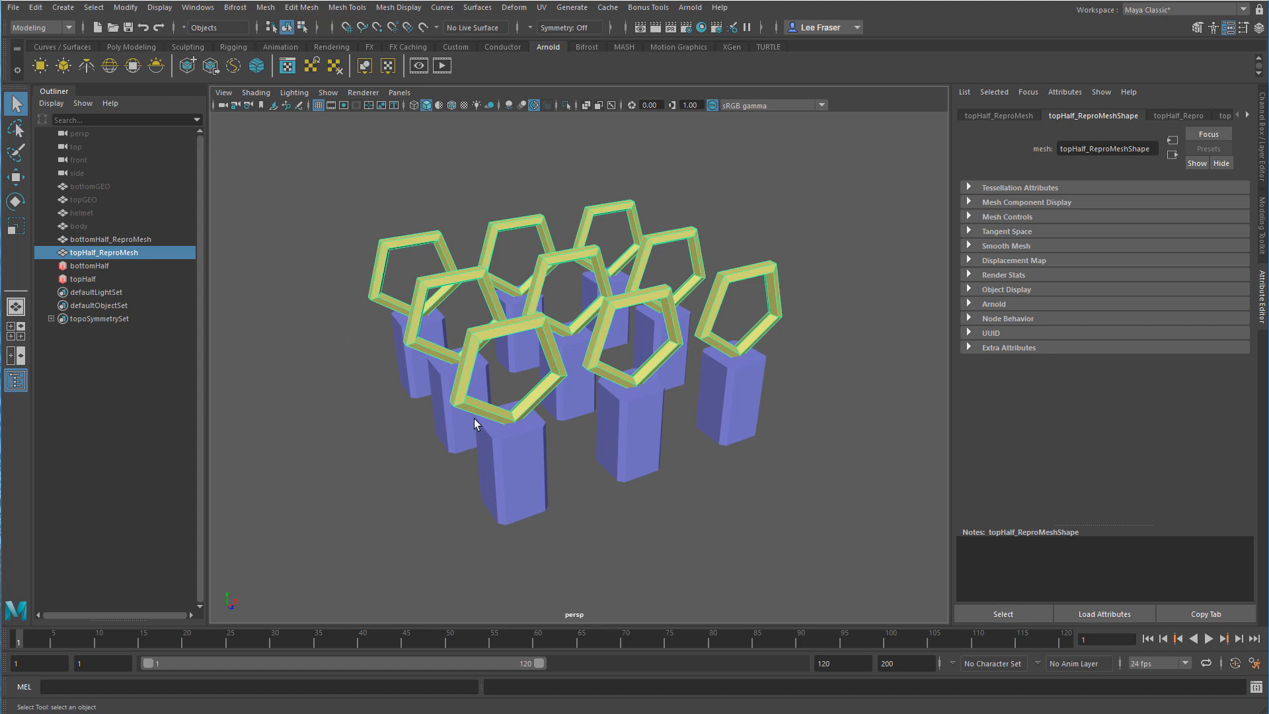
mouse_move(536, 317)
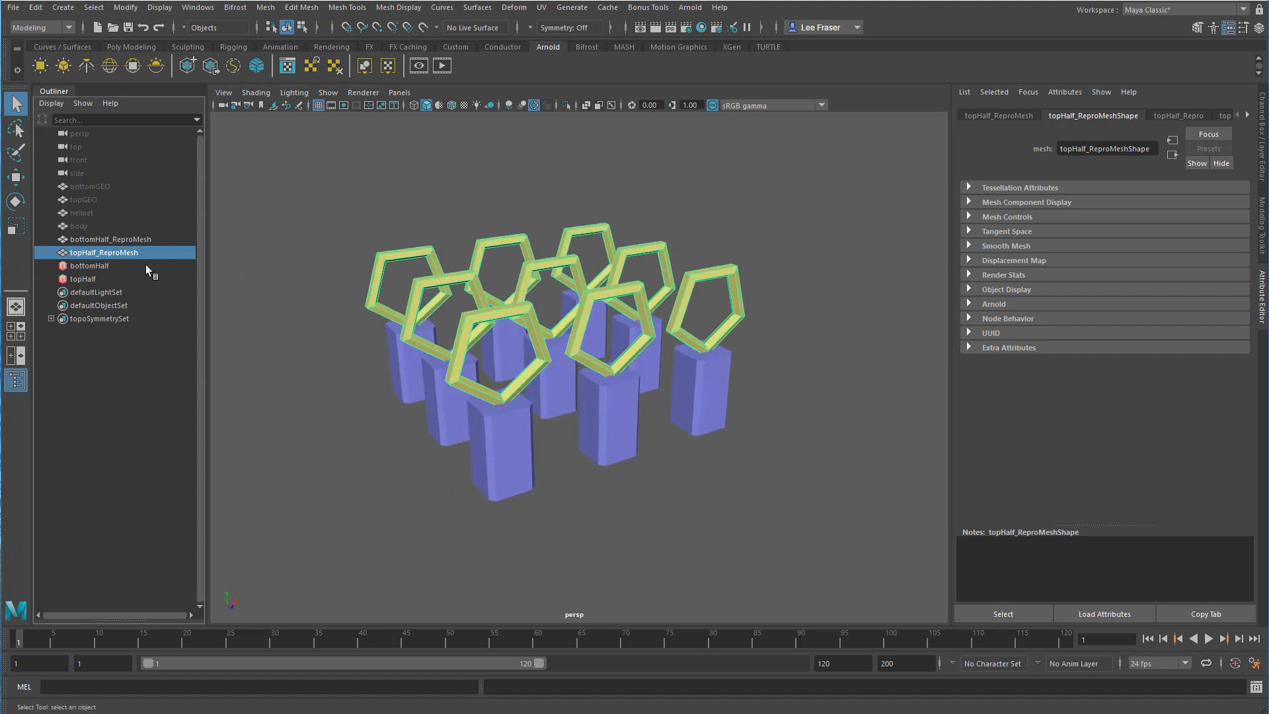
left_click(89, 266)
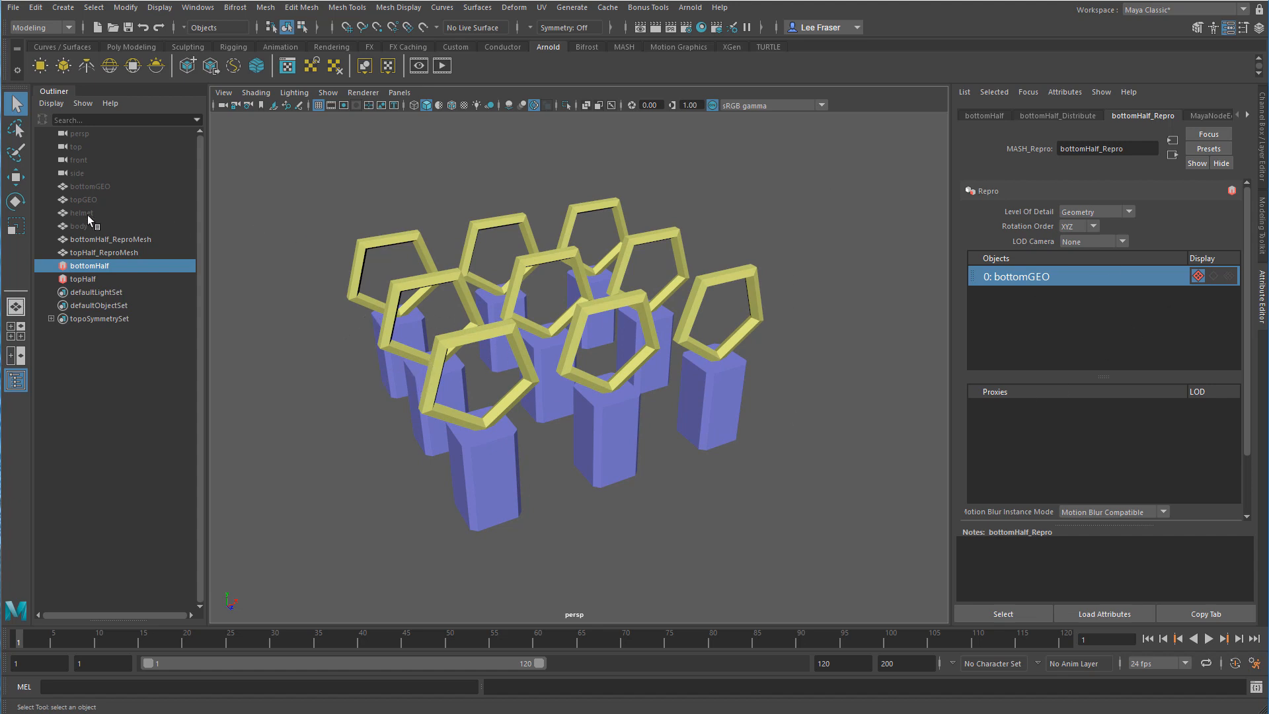
mouse_move(105, 198)
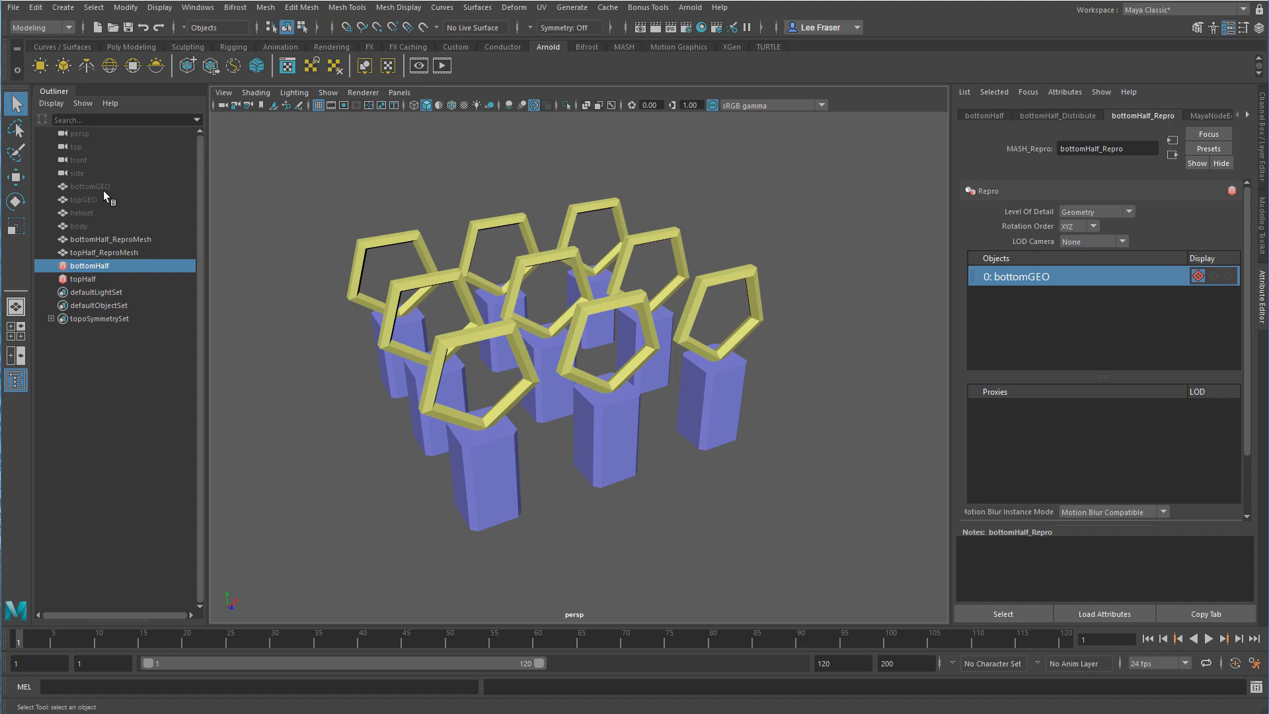
mouse_move(1123, 296)
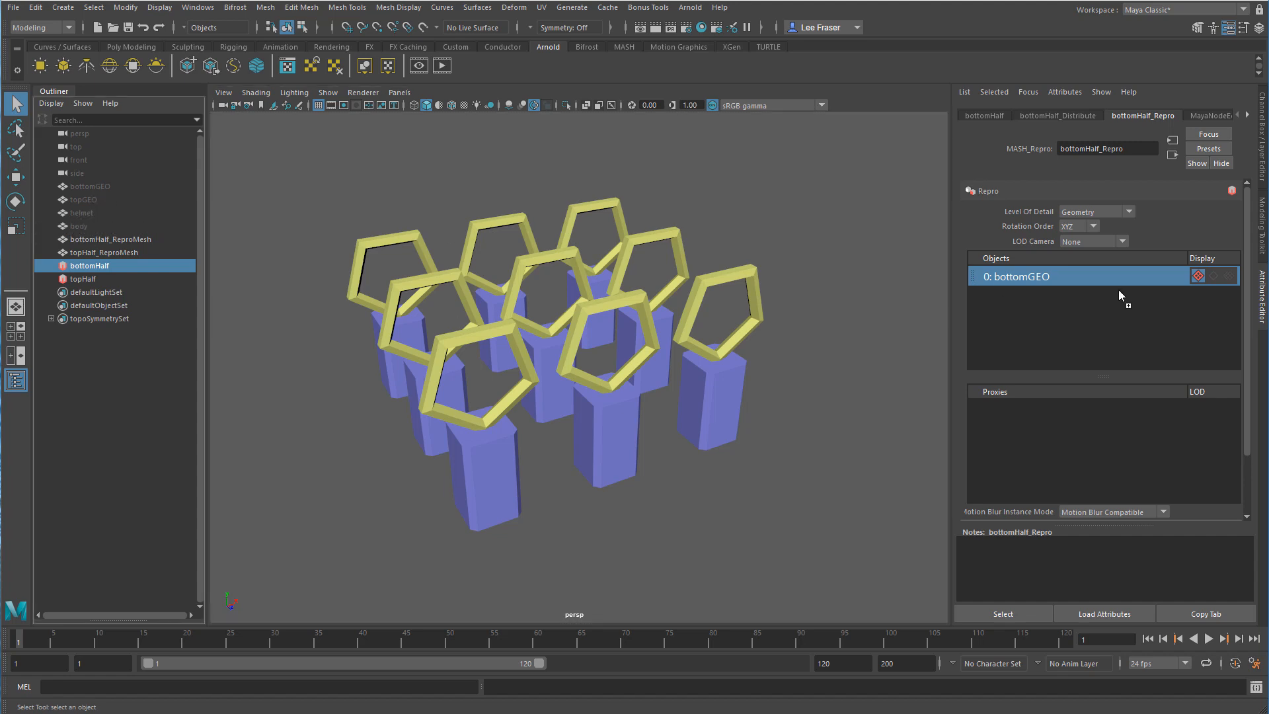
mouse_move(1049, 278)
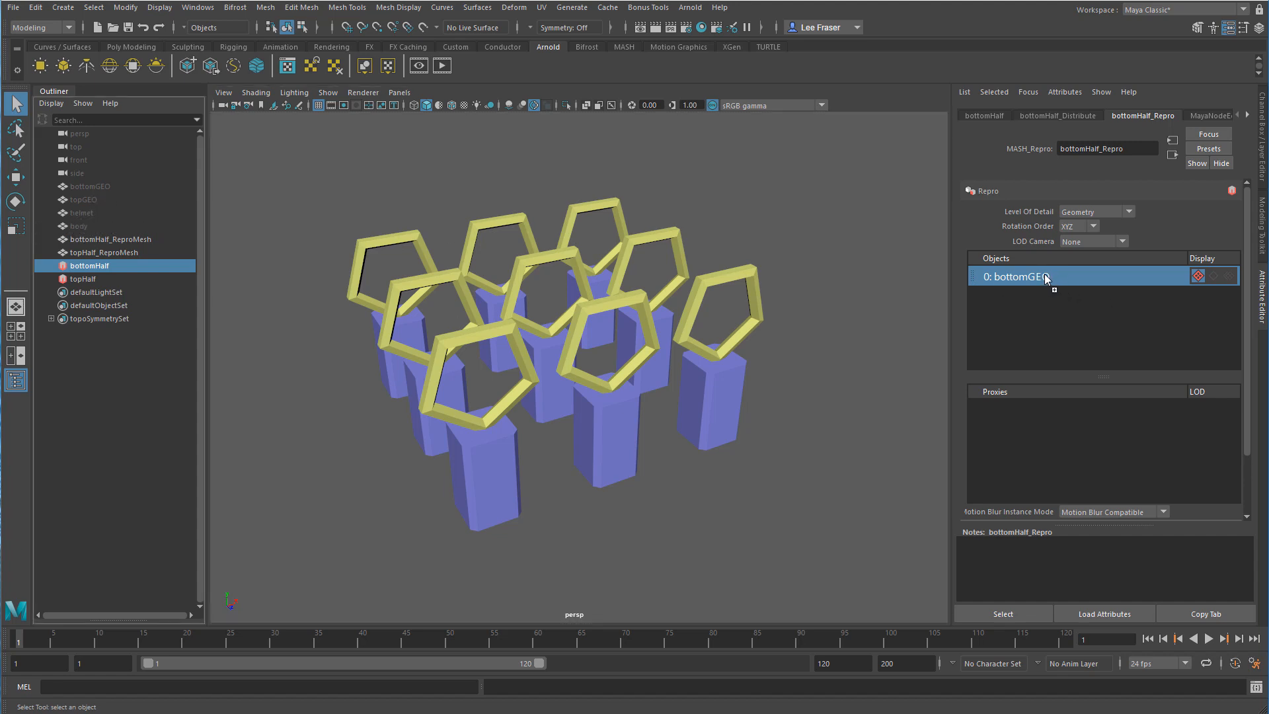
mouse_move(1040, 279)
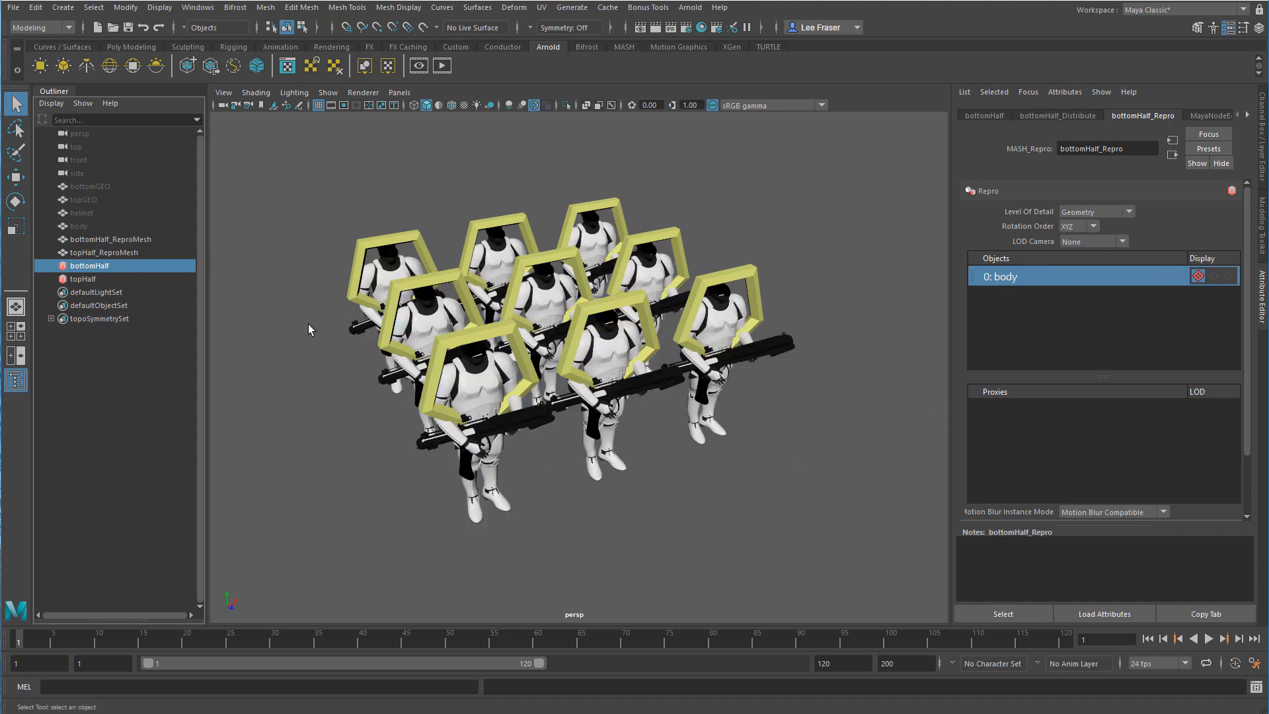
Select topHalf to swap its topGEO repro object for the 'helmet' model.
left_click(84, 278)
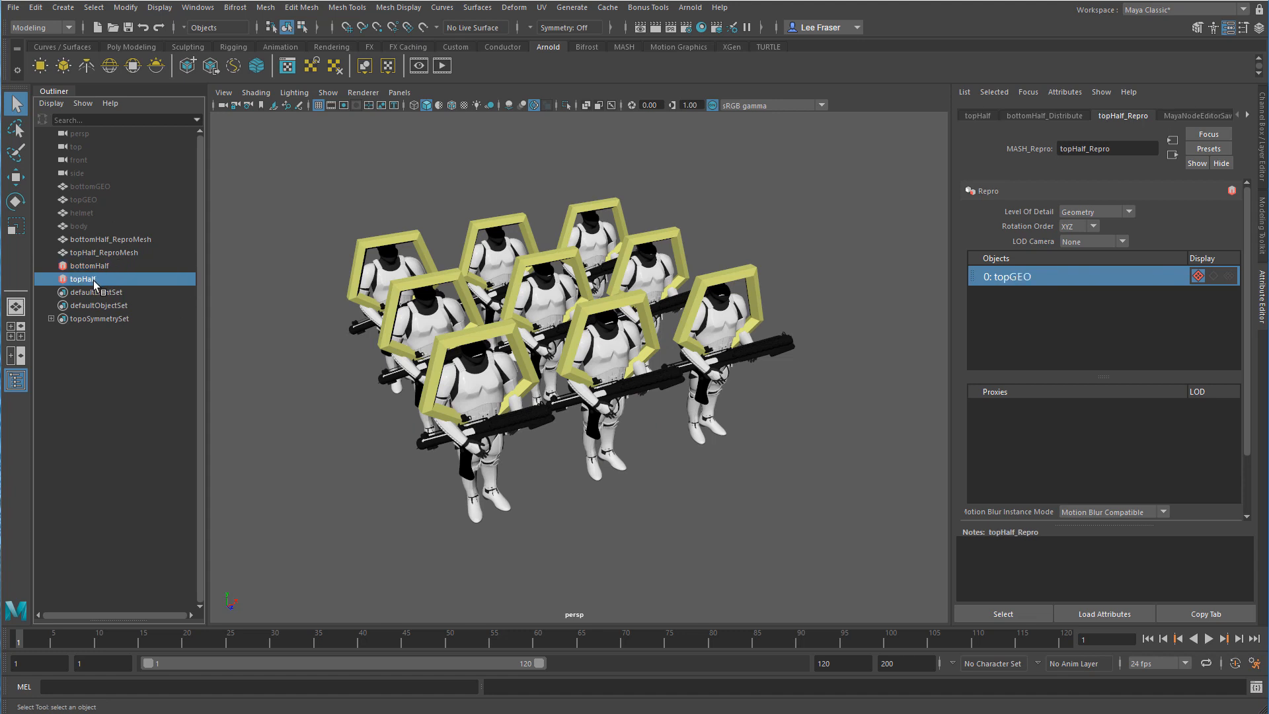
mouse_move(95, 225)
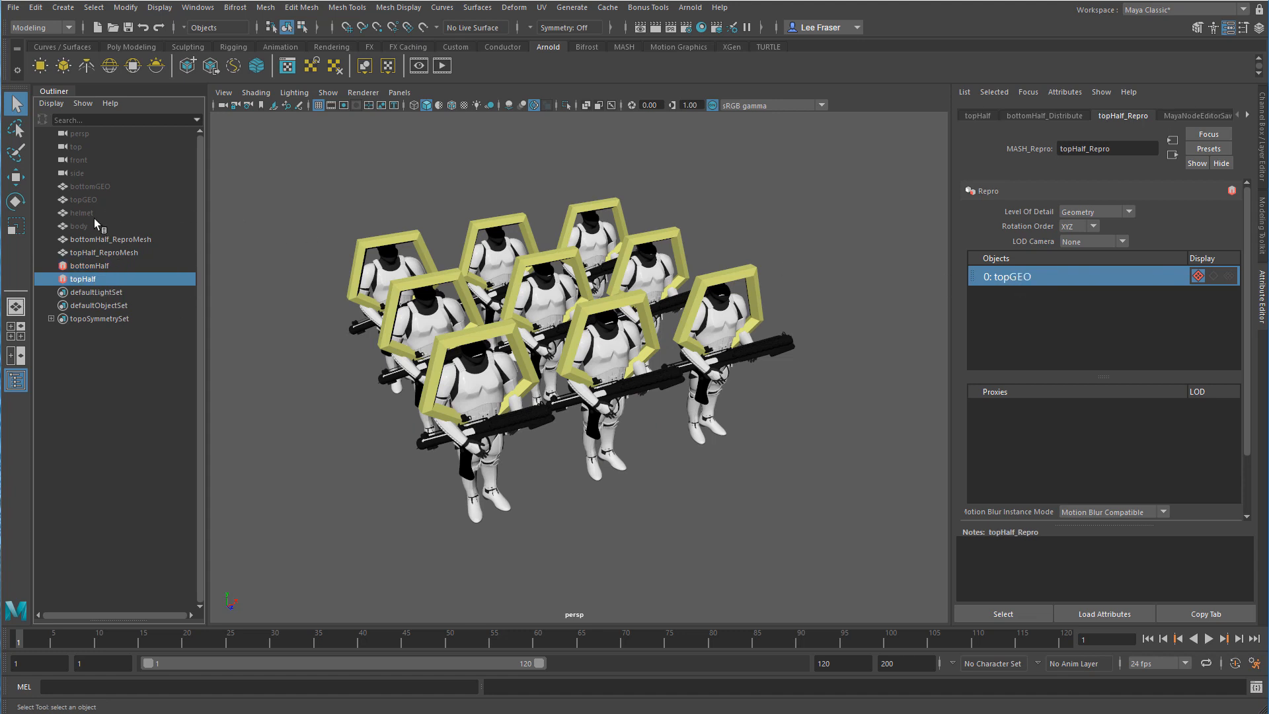
mouse_move(89, 235)
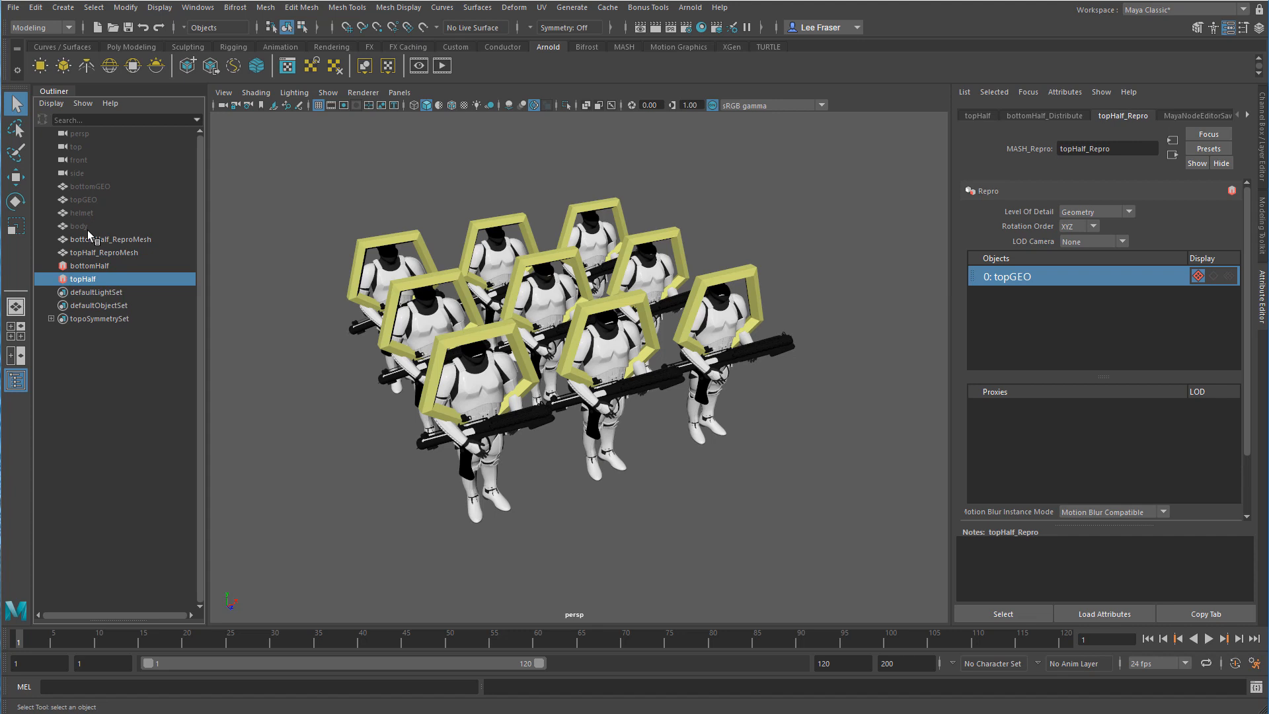
mouse_move(108, 213)
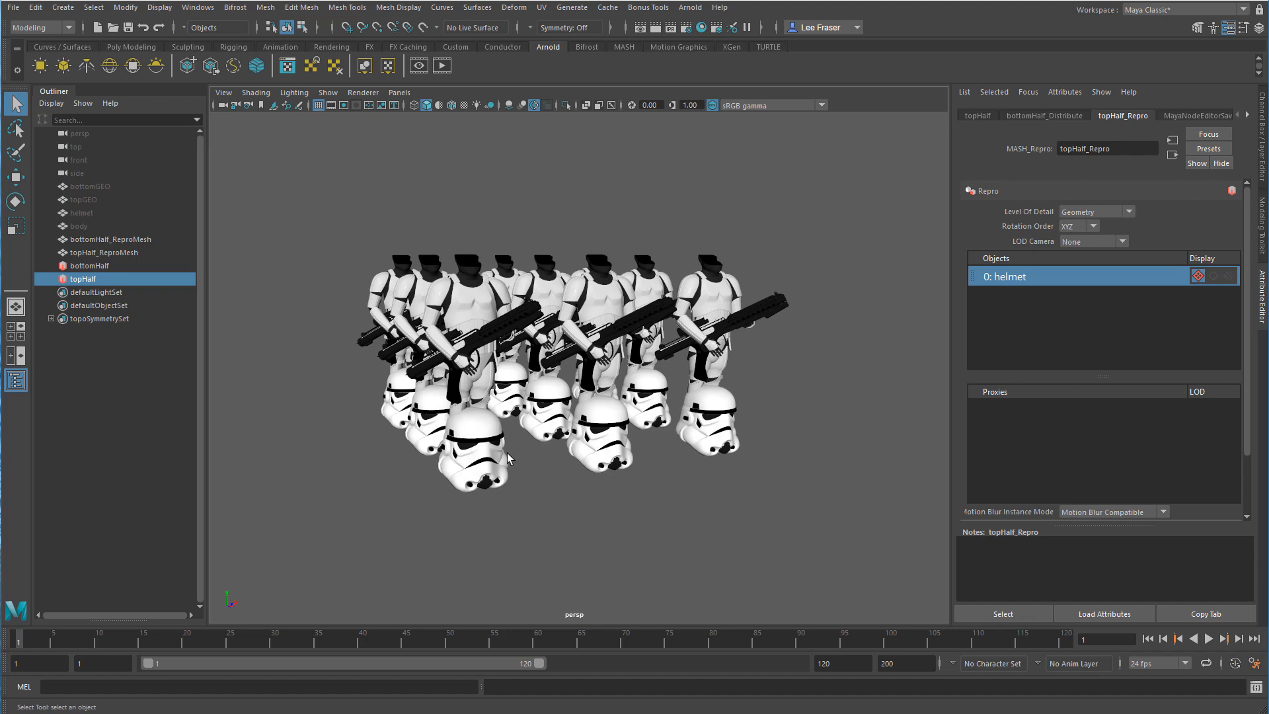
mouse_move(497, 271)
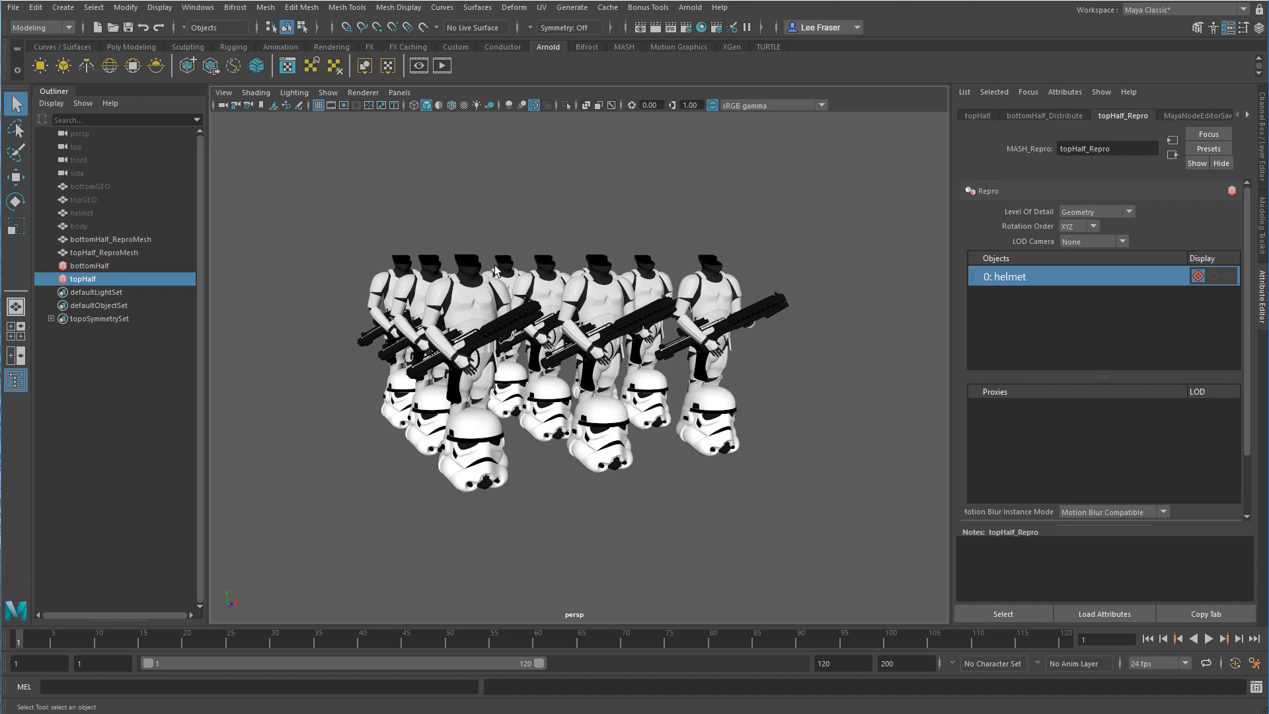
mouse_move(512, 541)
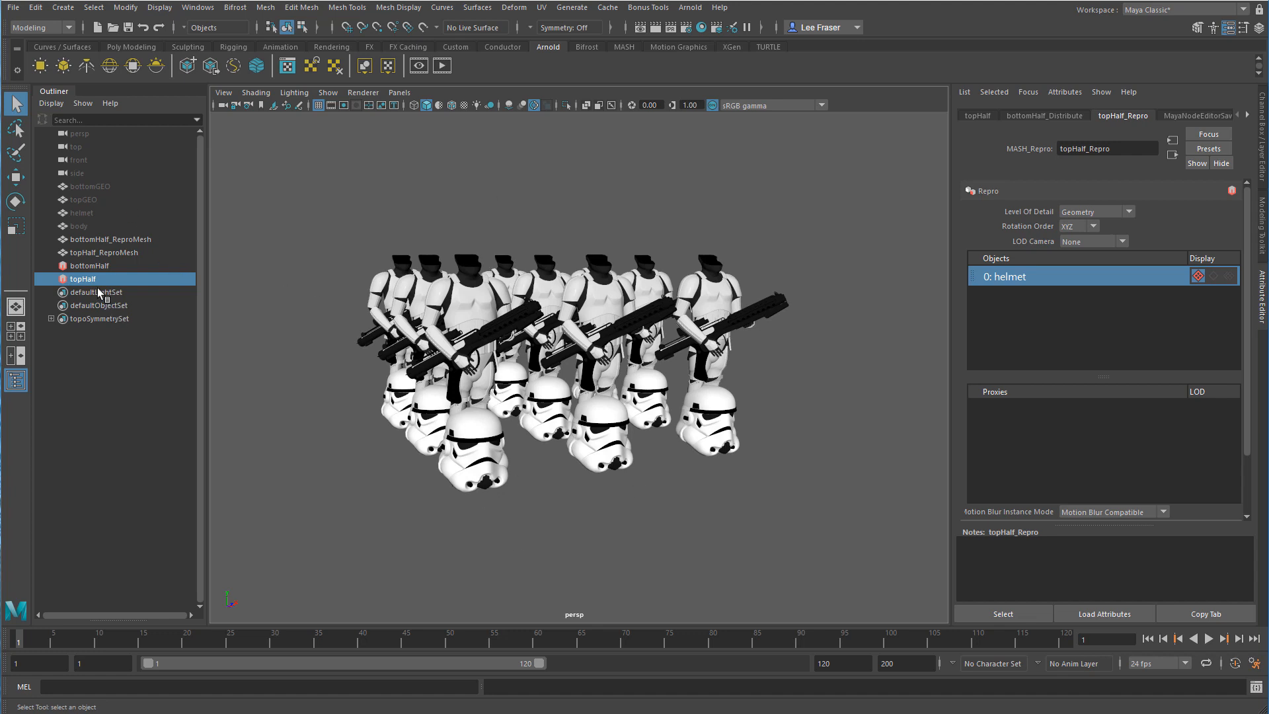
Add an Offset node to topHalf with Position Y 3.23 and scale 0.3, 0.3, 0.3.
left_click(977, 115)
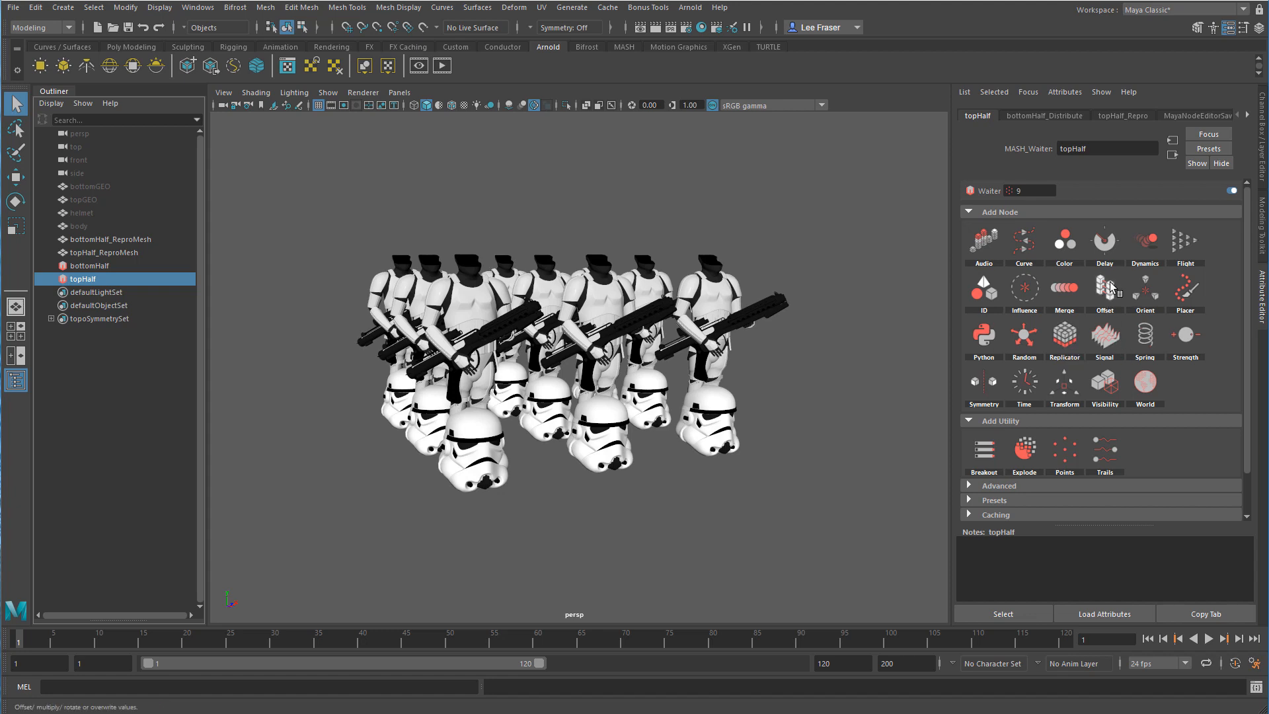
left_click(1104, 291)
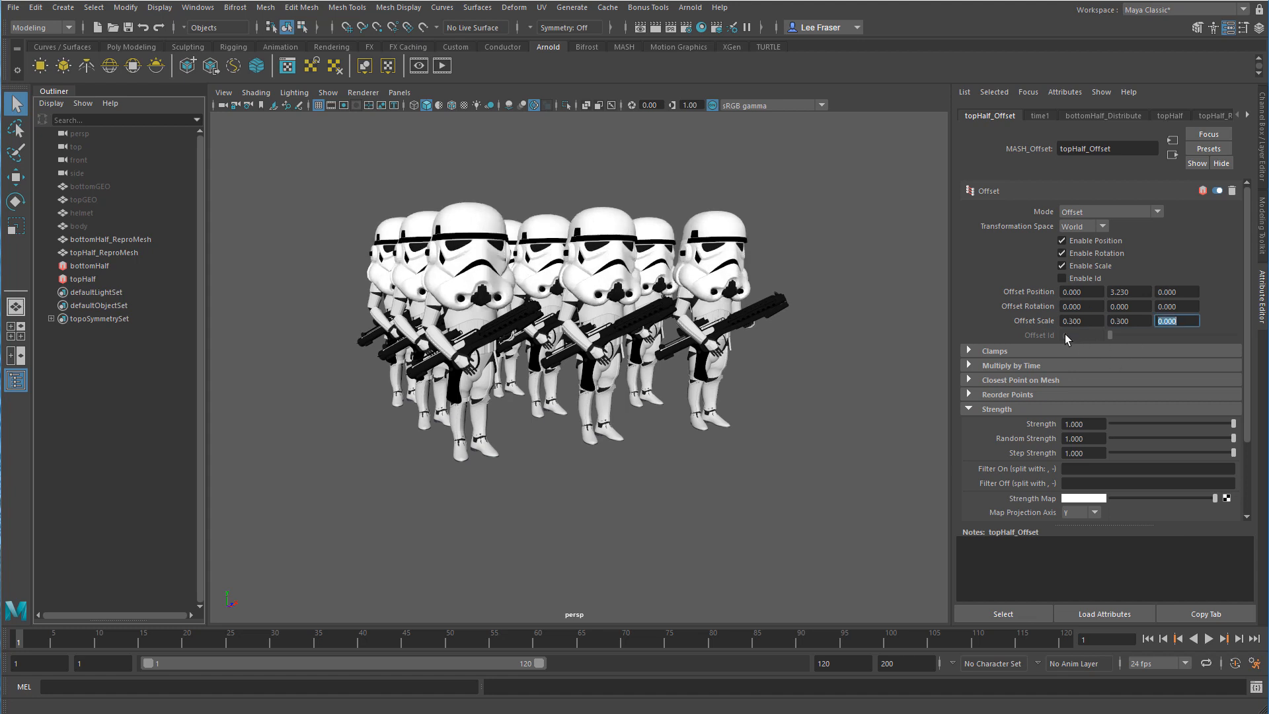
type("0.300")
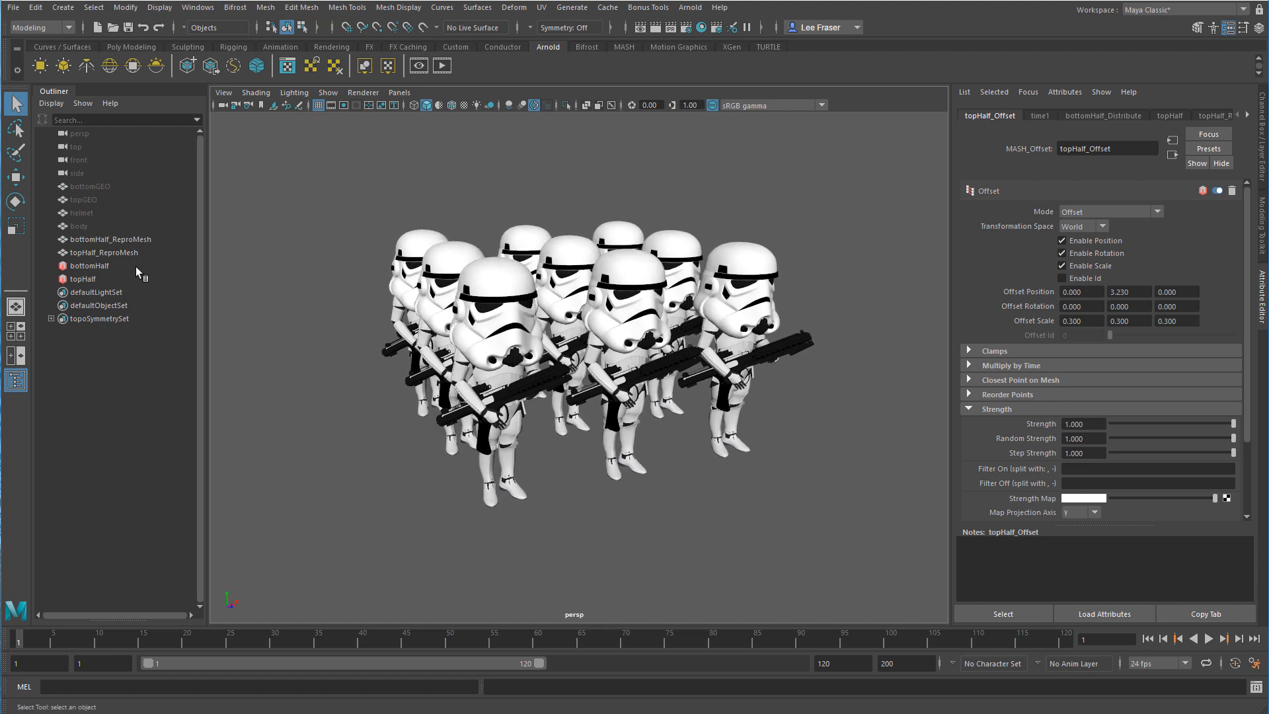
left_click(89, 266)
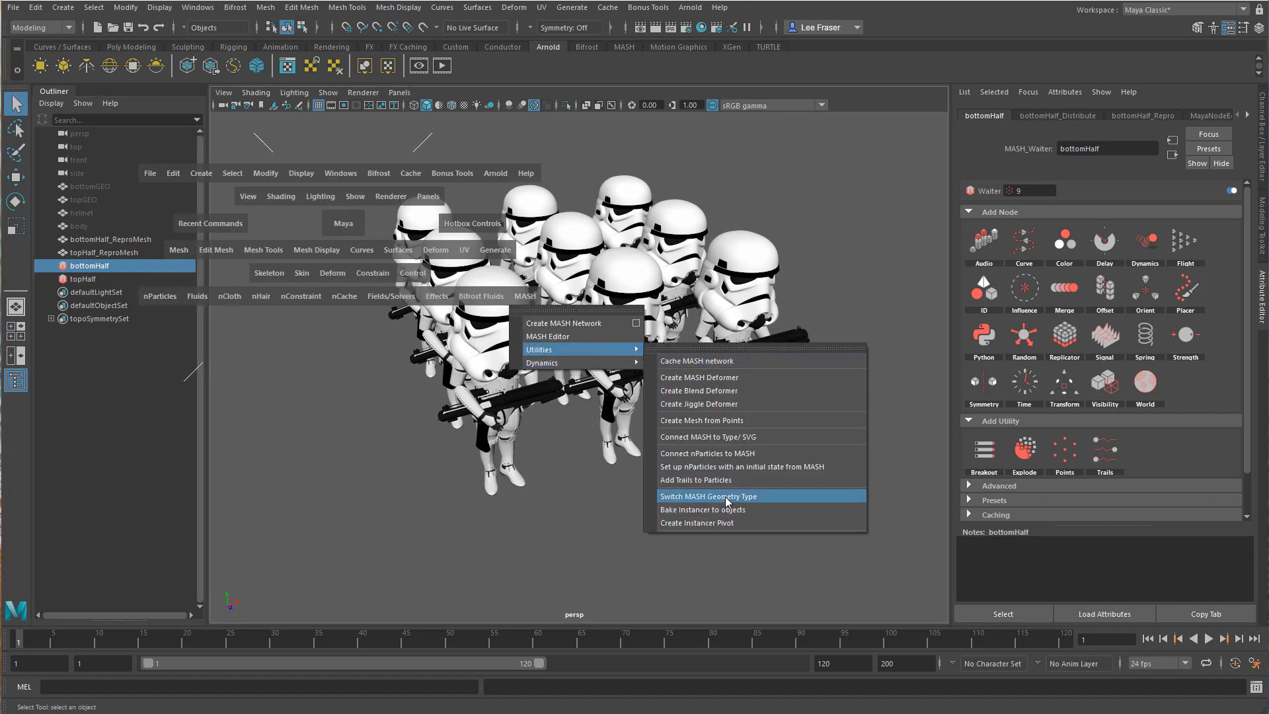
Switch the bottomHalf and topHalf networks to the Particle Instancer geometry type.
left_click(709, 495)
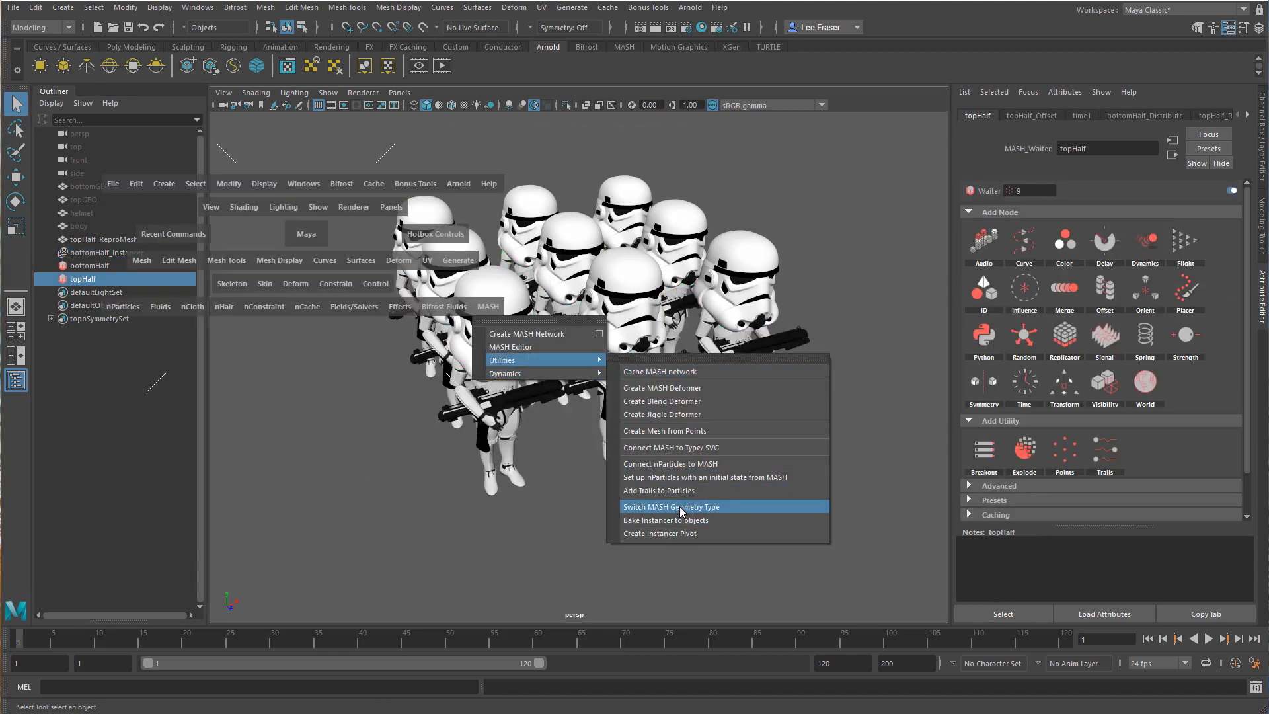
left_click(671, 507)
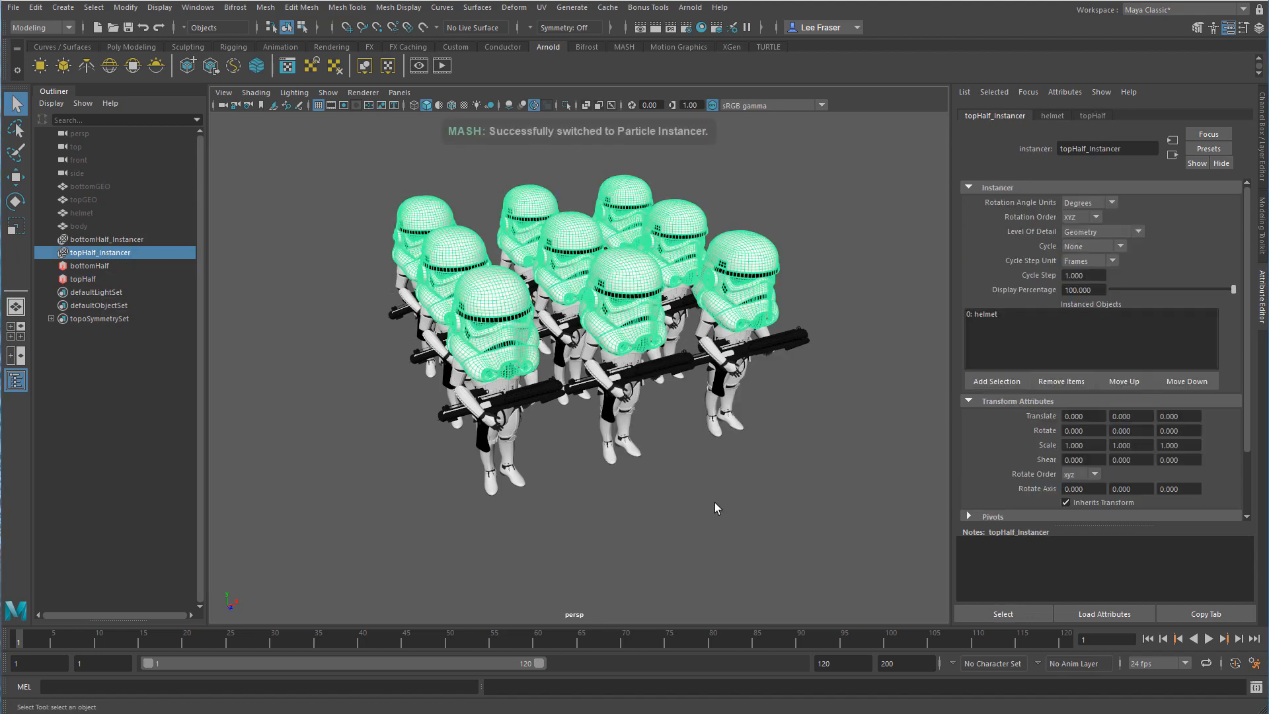
mouse_move(847, 316)
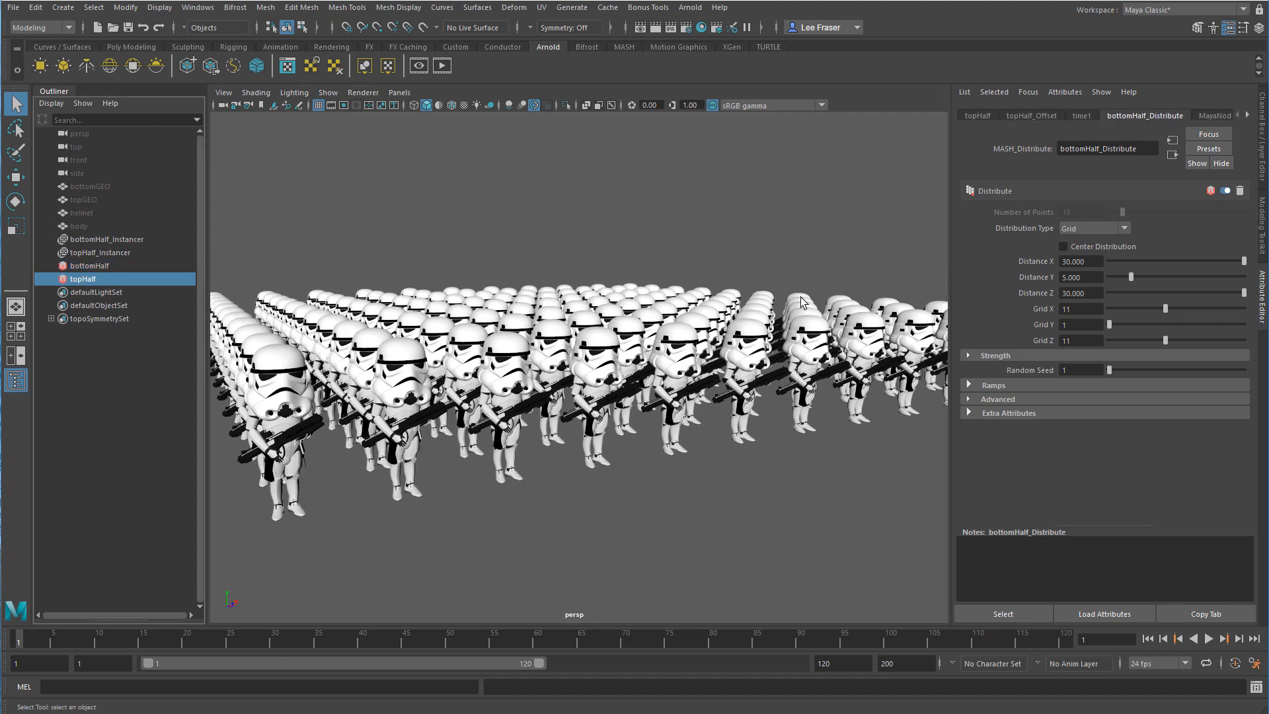
Add a Random node to topHalf and set its Rotation Y to 92.872.
left_click(976, 115)
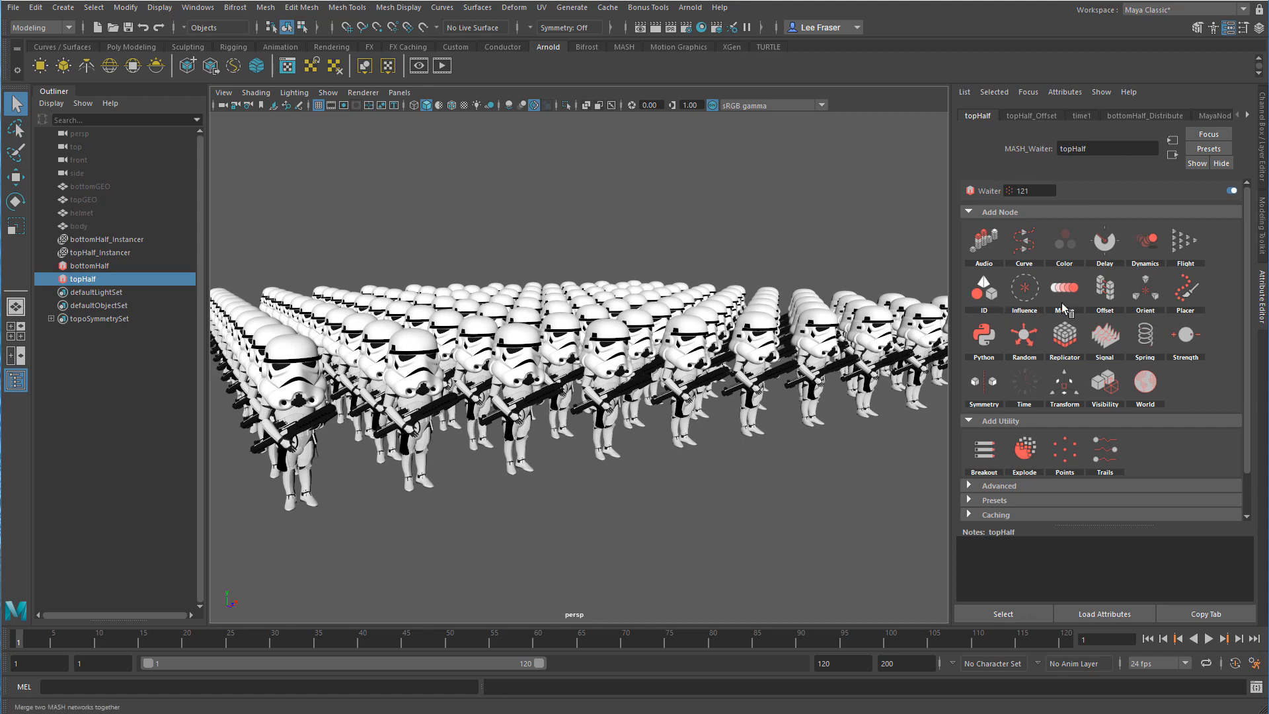
left_click(1024, 331)
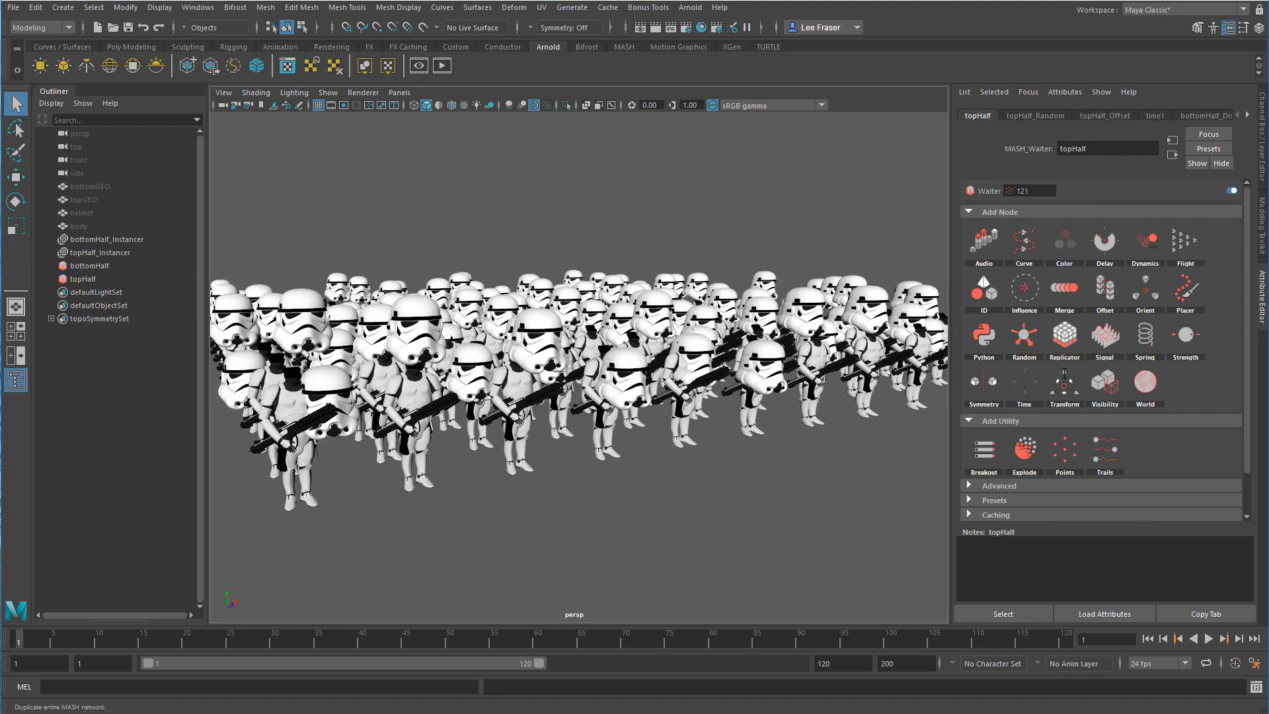
left_click(1033, 115)
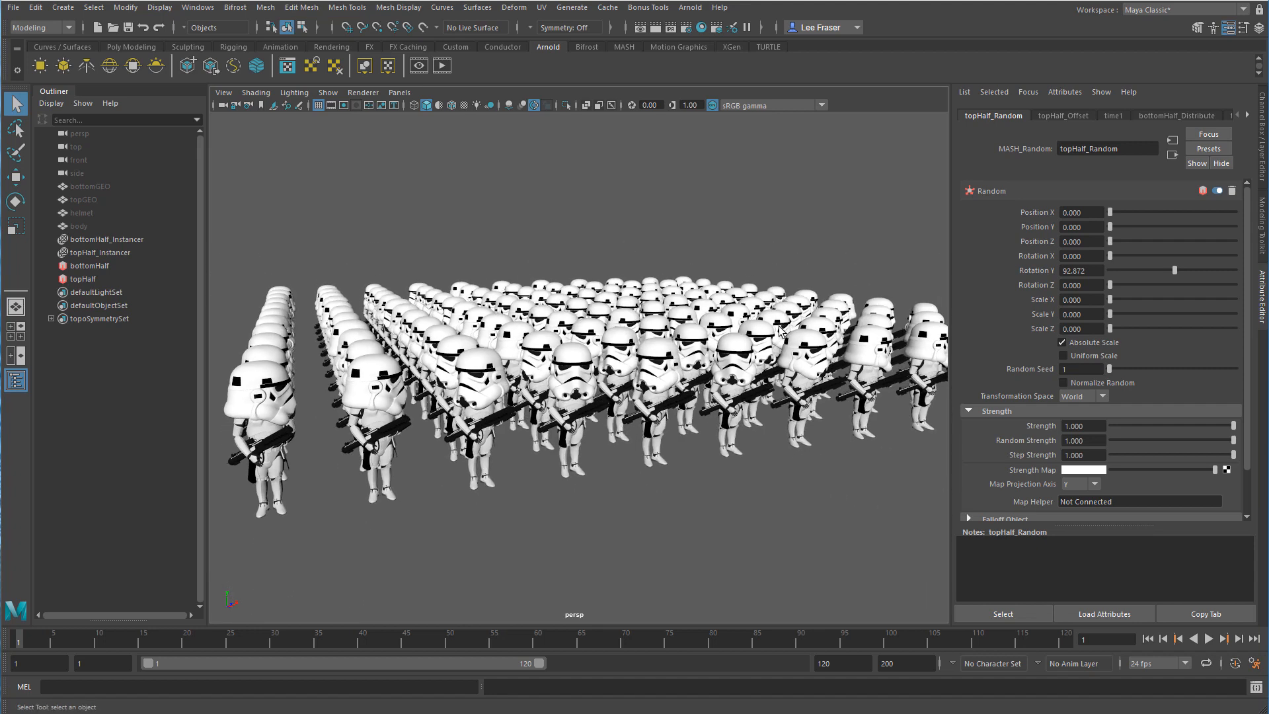
mouse_move(861, 584)
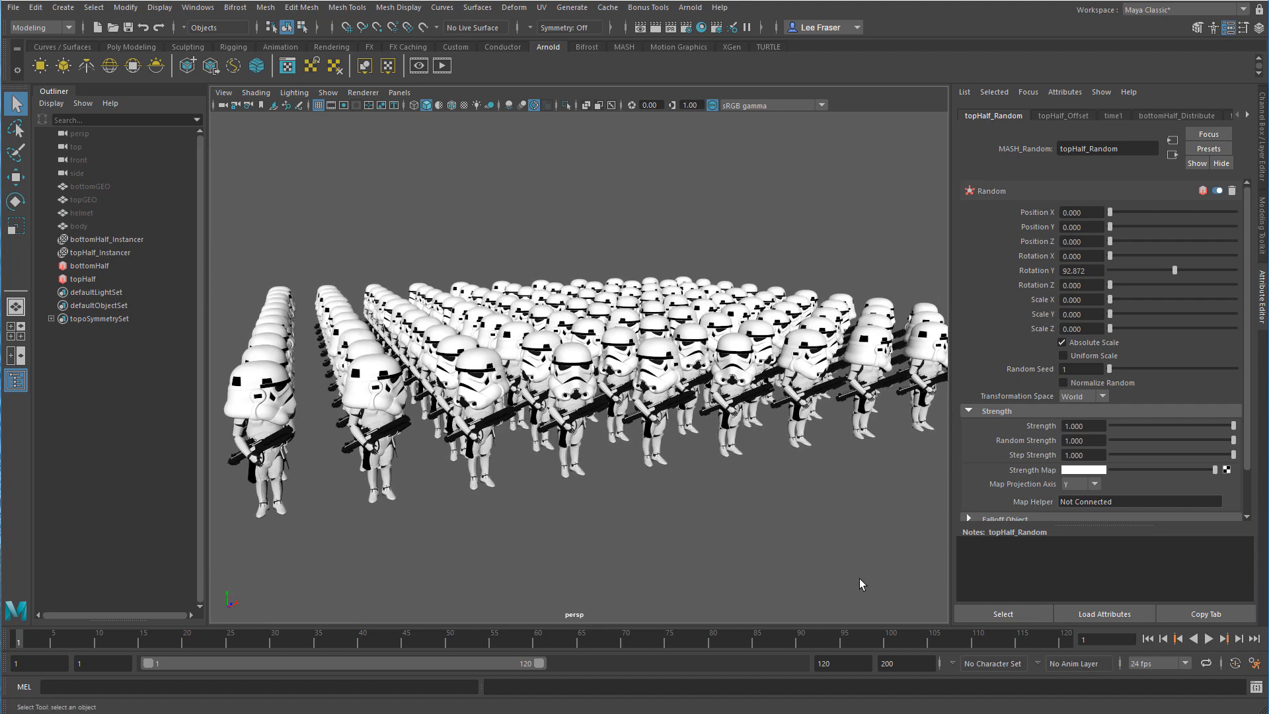